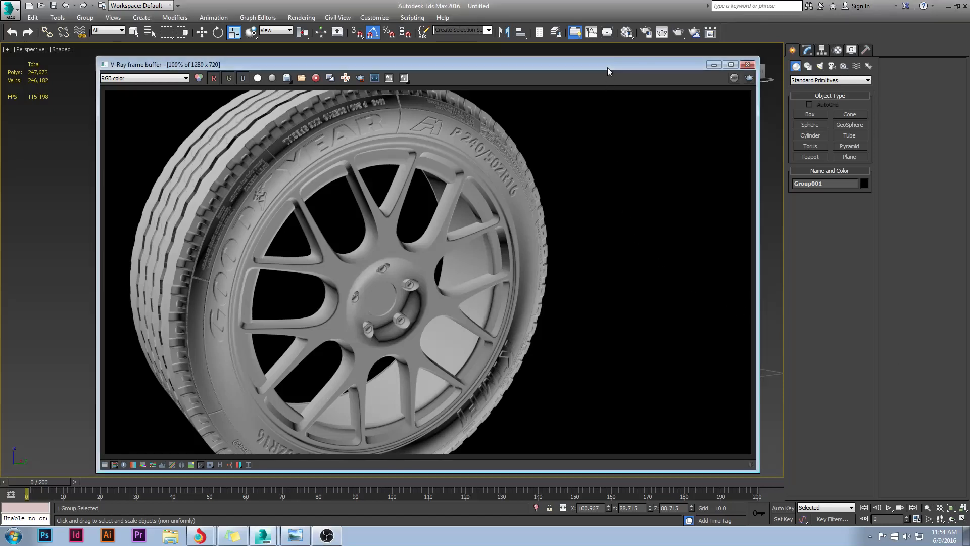
mouse_move(517, 128)
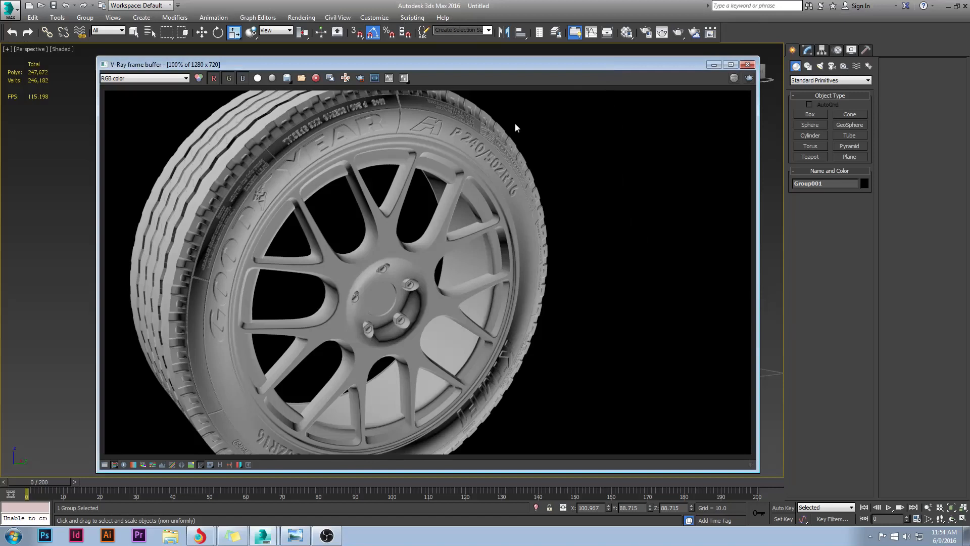
mouse_move(312, 150)
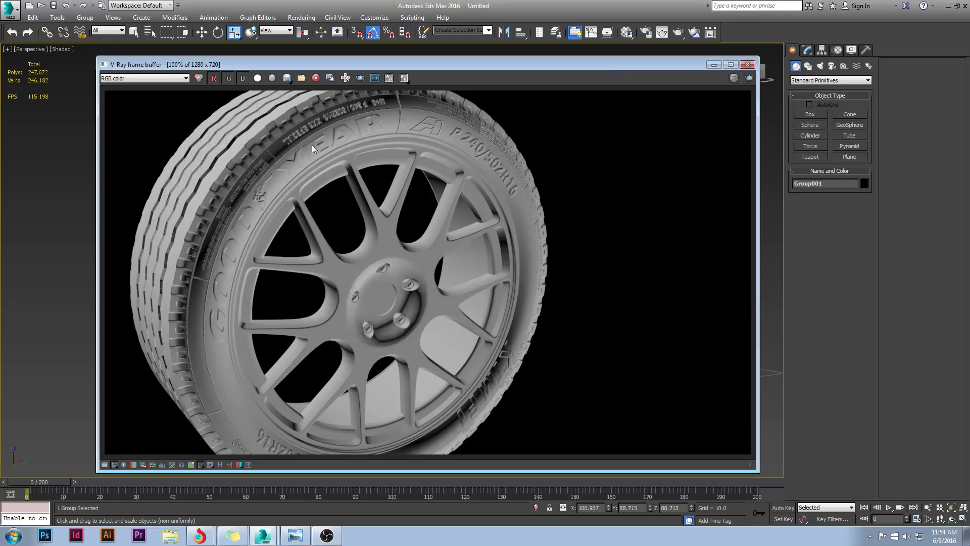
mouse_move(227, 234)
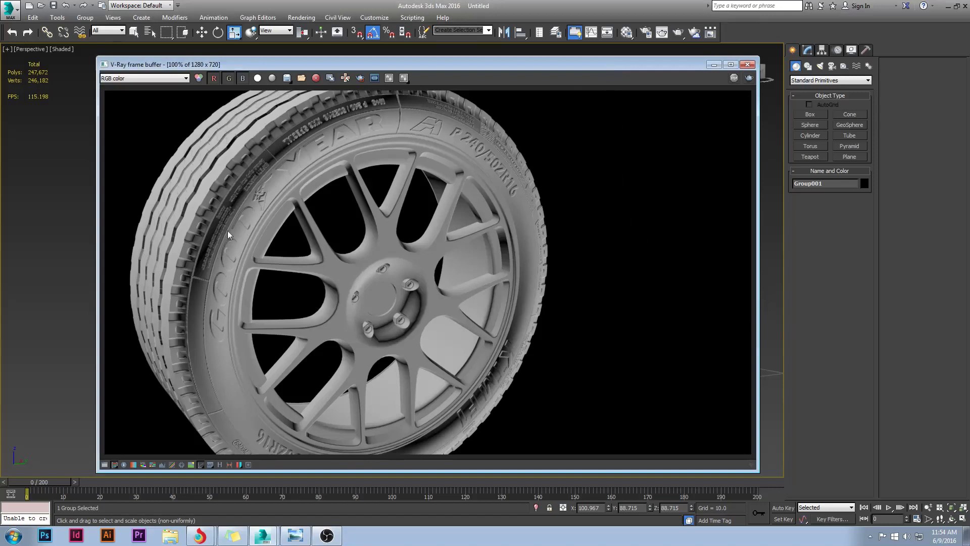
mouse_move(515, 151)
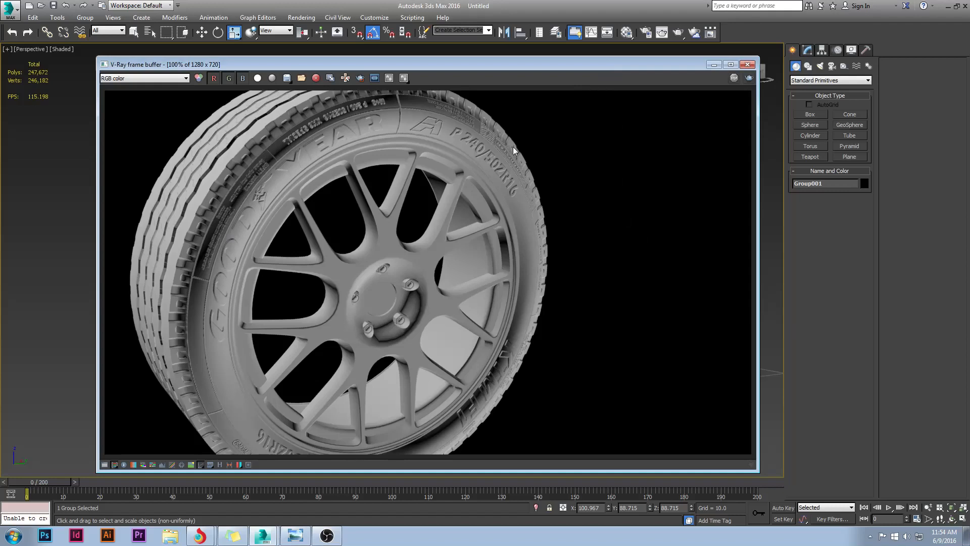
mouse_move(227, 253)
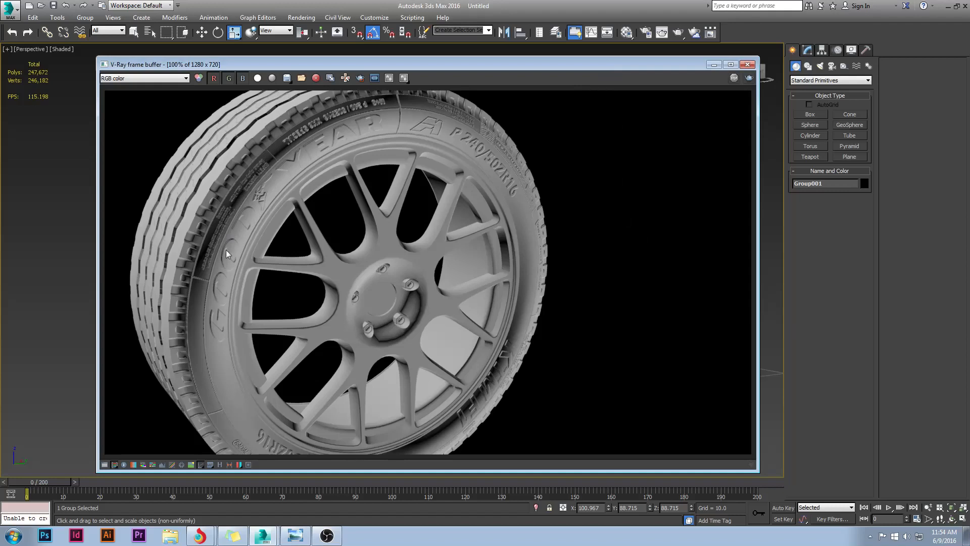
mouse_move(476, 141)
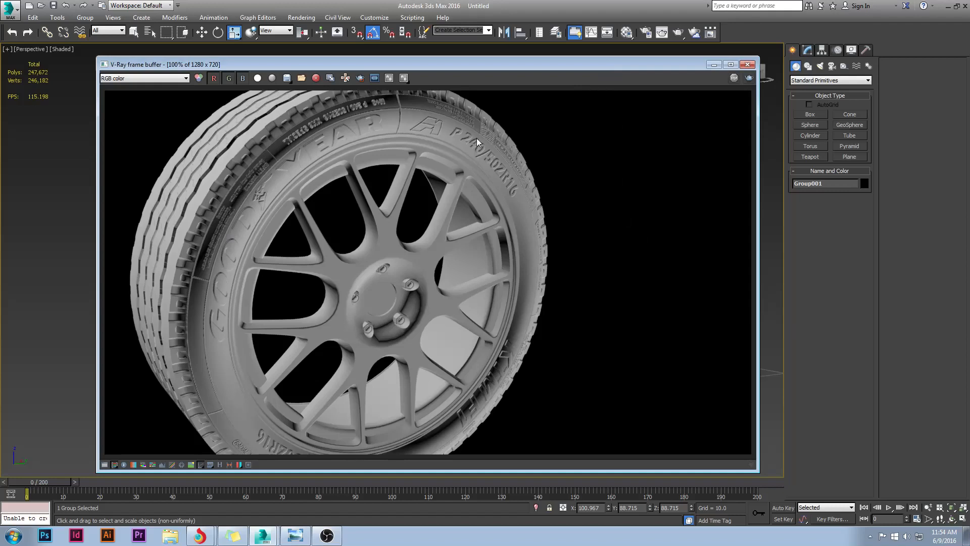
Step: Close the render window and build an upright, open-ended cylinder ring with edge loops
click(747, 64)
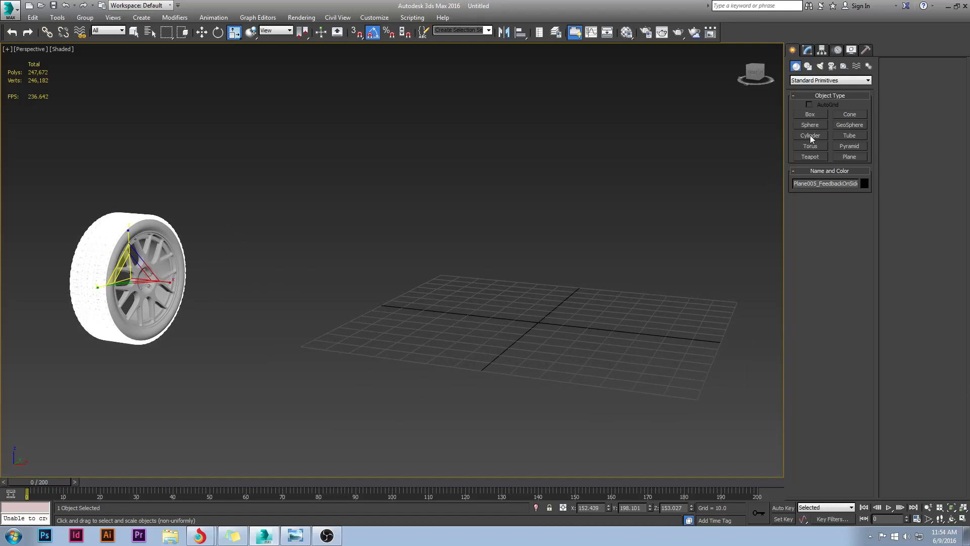
click(810, 135)
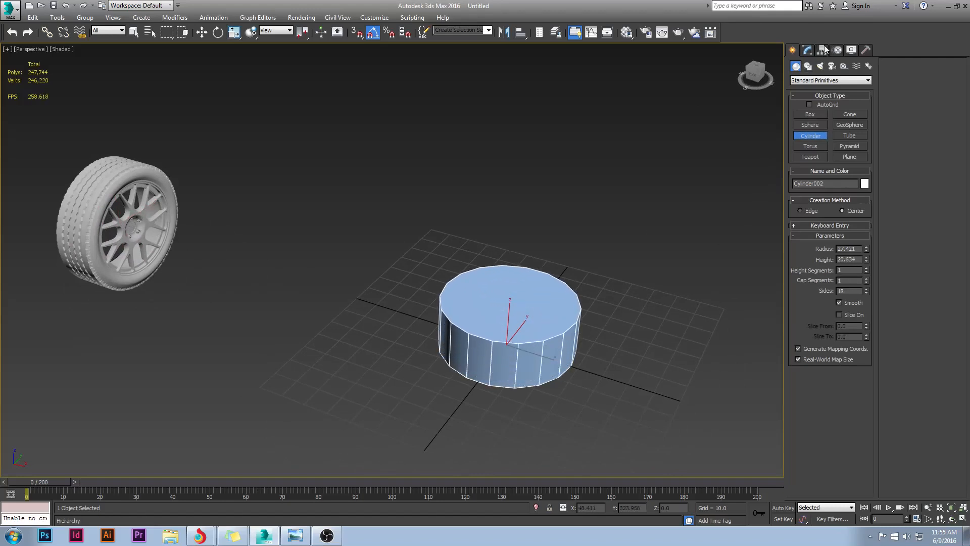
click(806, 50)
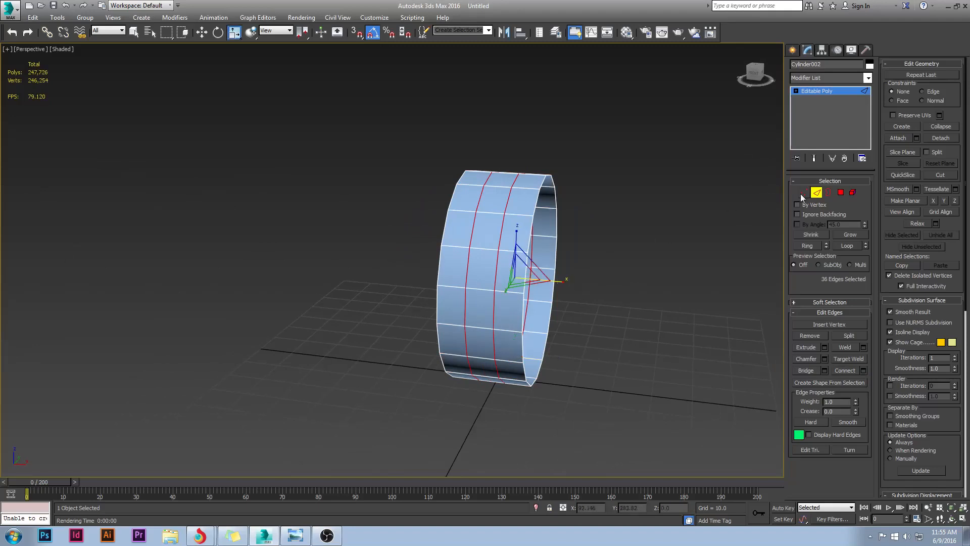
Step: Enter Vertex mode and view goodyear_original.png in Windows Photo Viewer
click(803, 192)
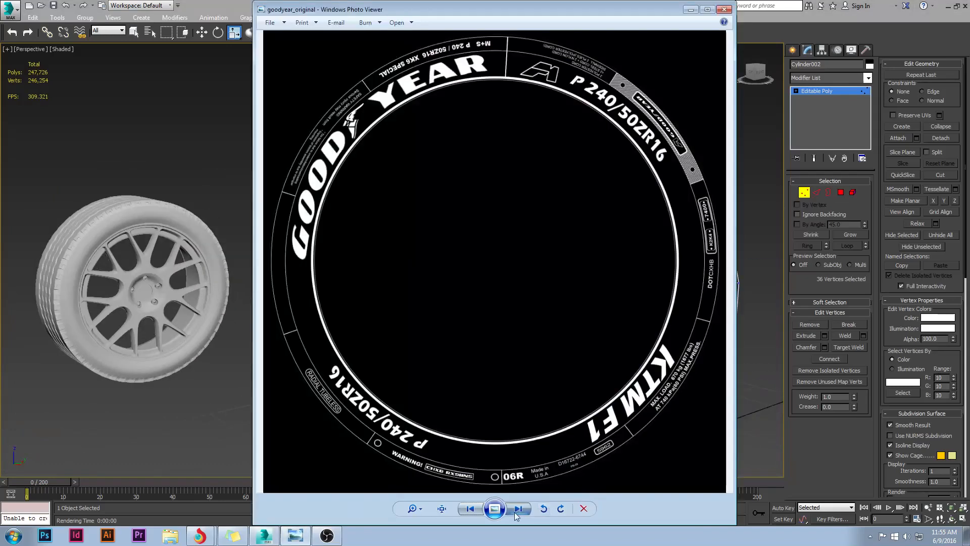
Step: View the tire tread HD image, then close Windows Photo Viewer
click(518, 508)
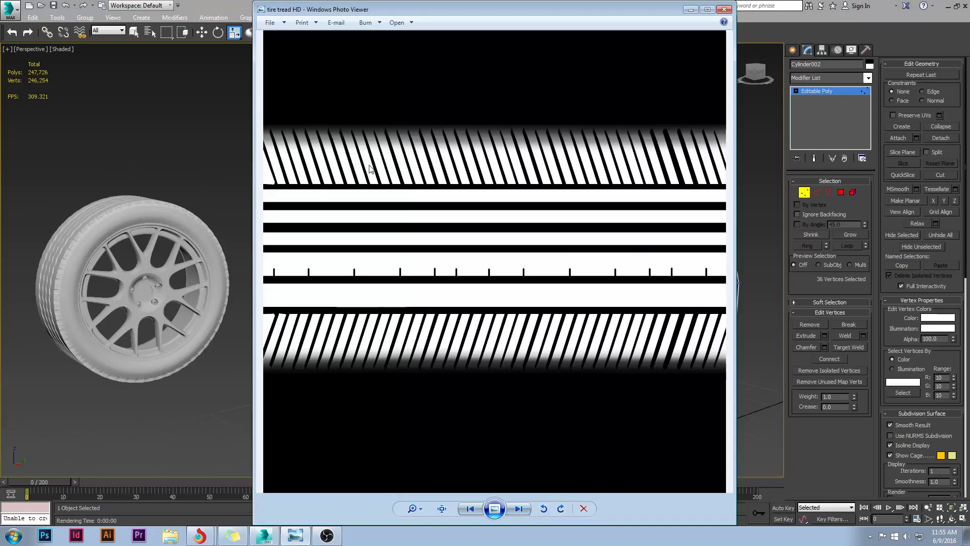
click(723, 8)
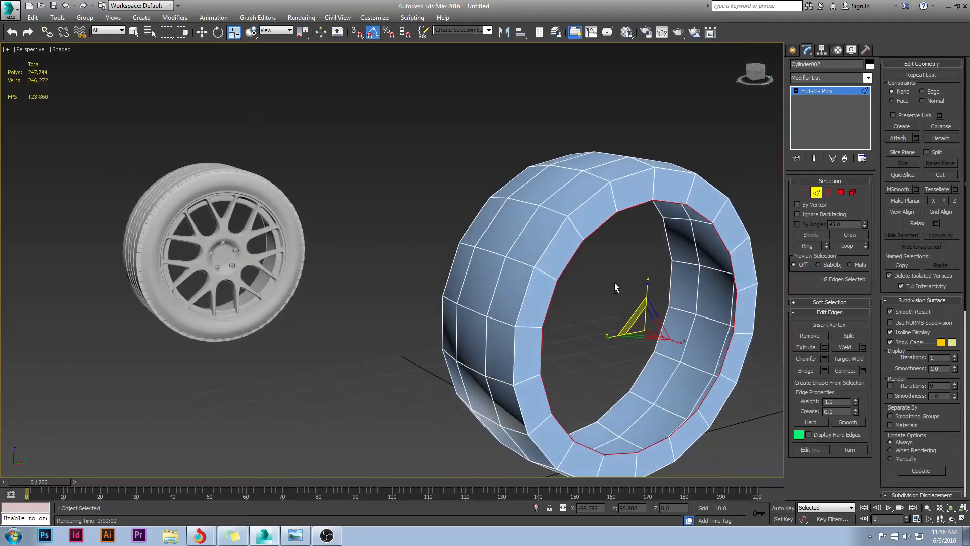
Step: Detach the front sidewall face ring as Object003 and select it
click(840, 193)
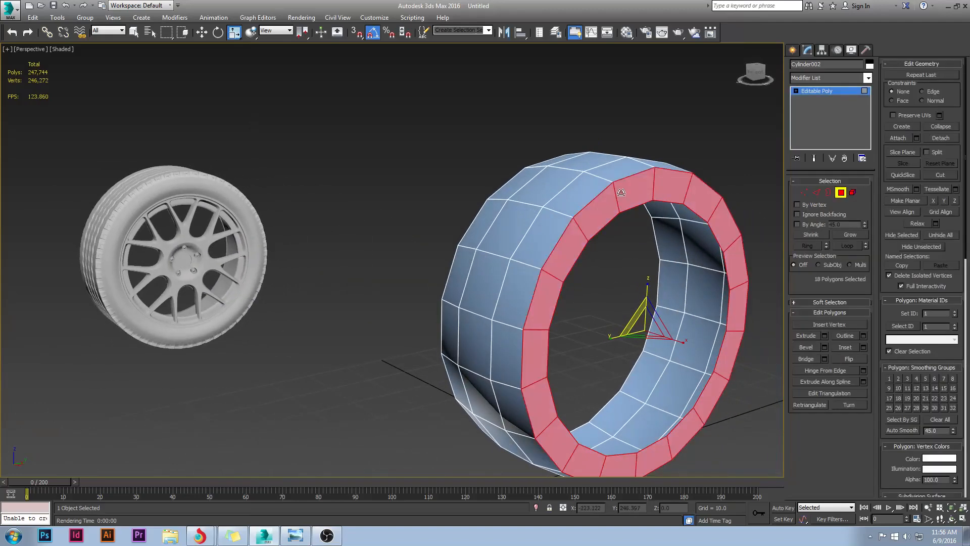
click(938, 137)
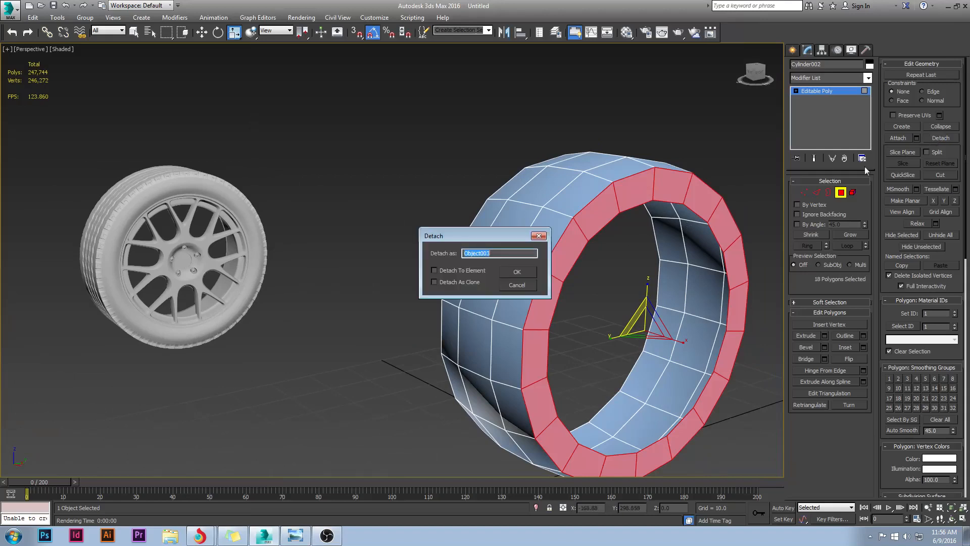
click(516, 270)
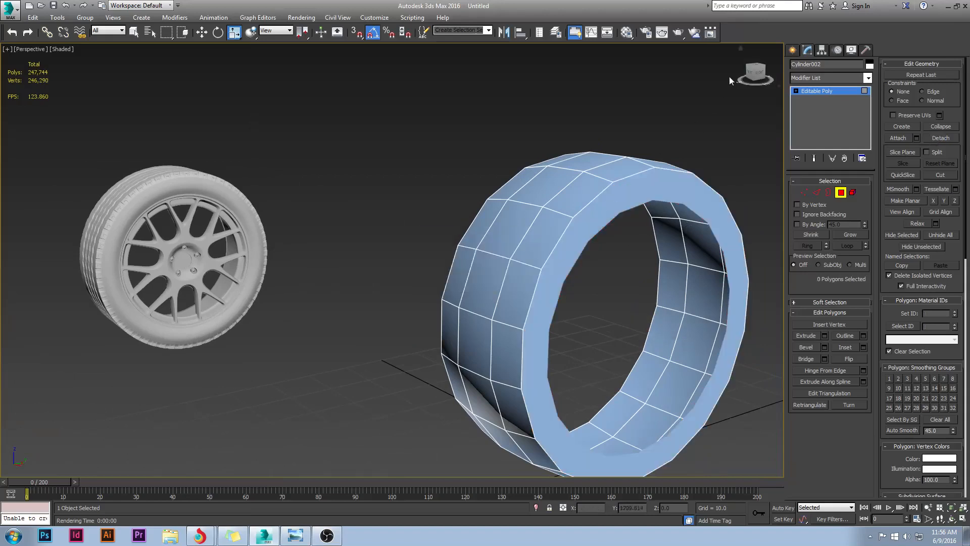
click(792, 50)
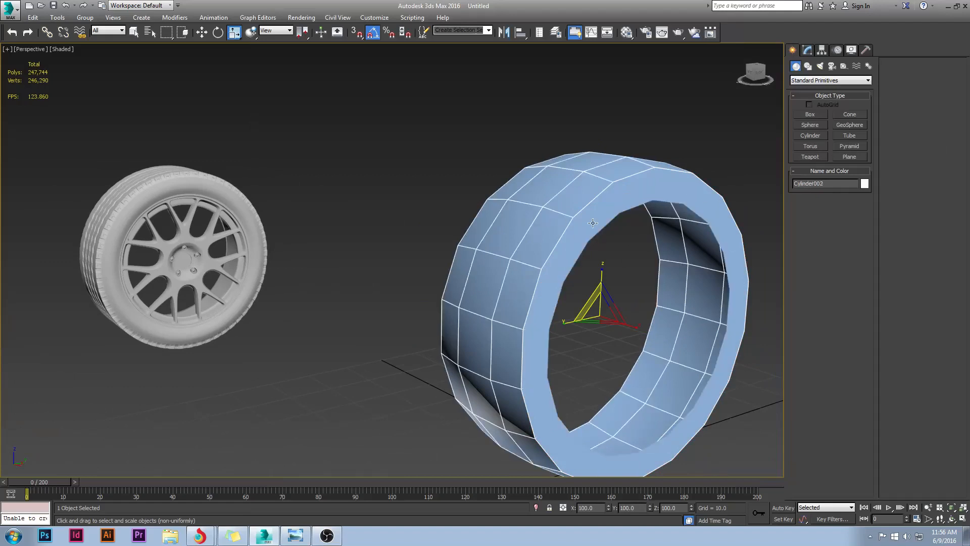
mouse_move(592, 224)
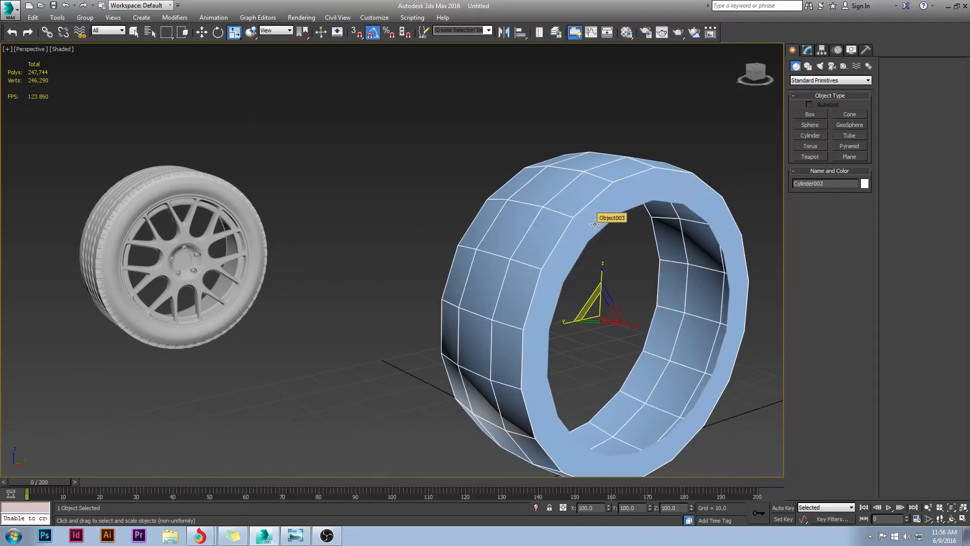
mouse_move(138, 193)
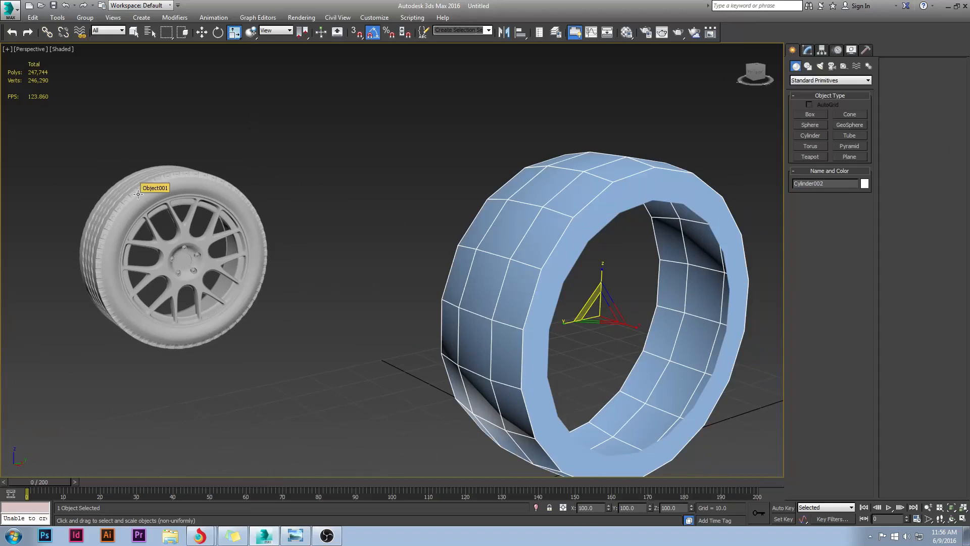
mouse_move(523, 238)
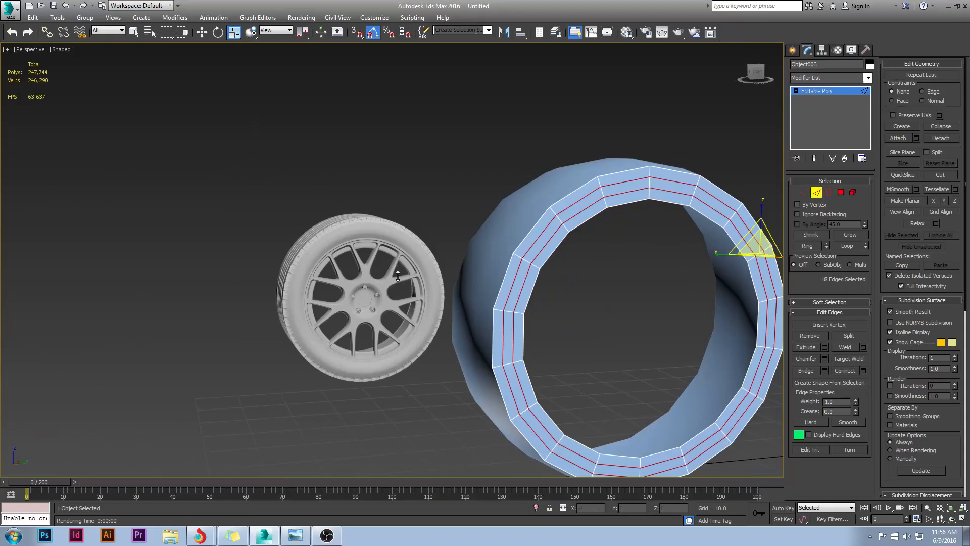
Step: Exit Object003's sub-object level and open the Modifier List dropdown
click(850, 234)
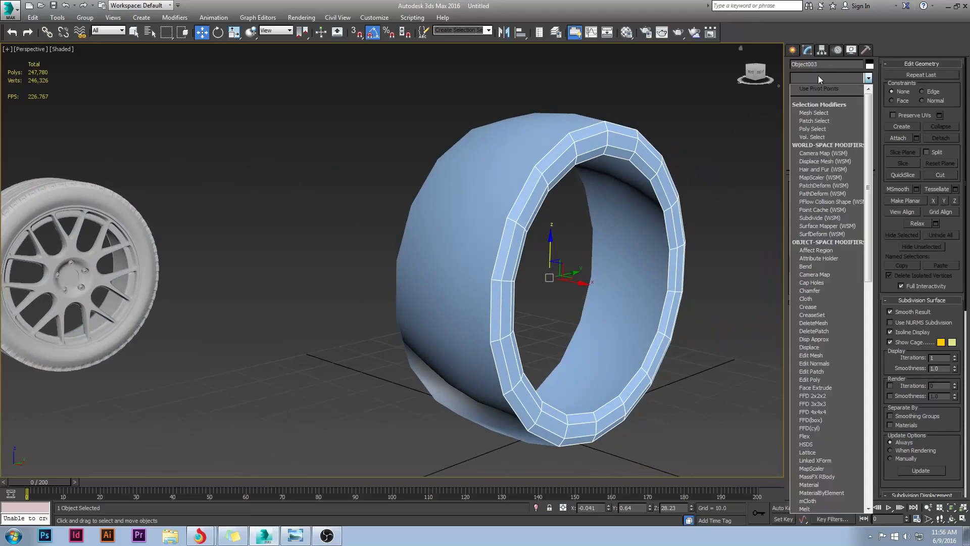
Step: Add a planar UVW Map to the ring and start a VRayMtl with a Bitmap diffuse
click(829, 90)
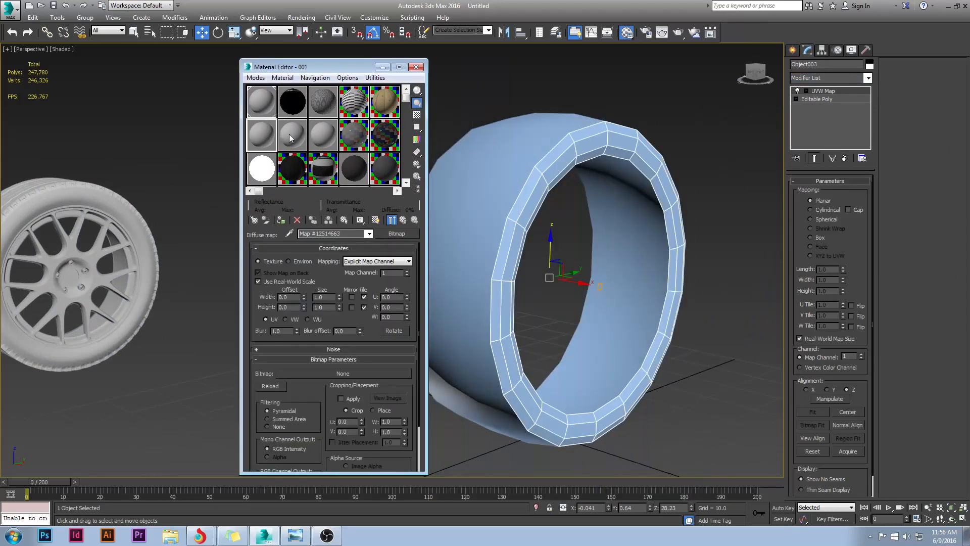
click(292, 135)
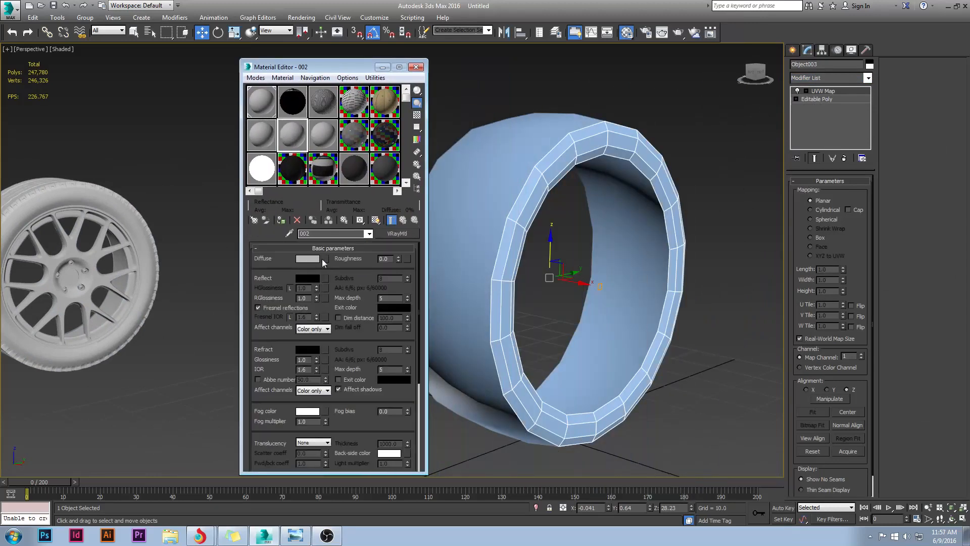
click(322, 258)
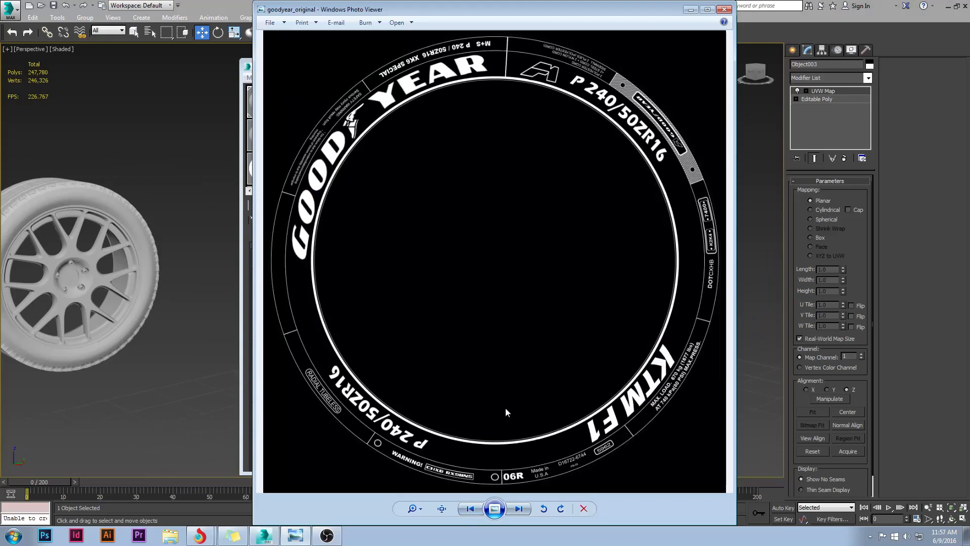
mouse_move(591, 100)
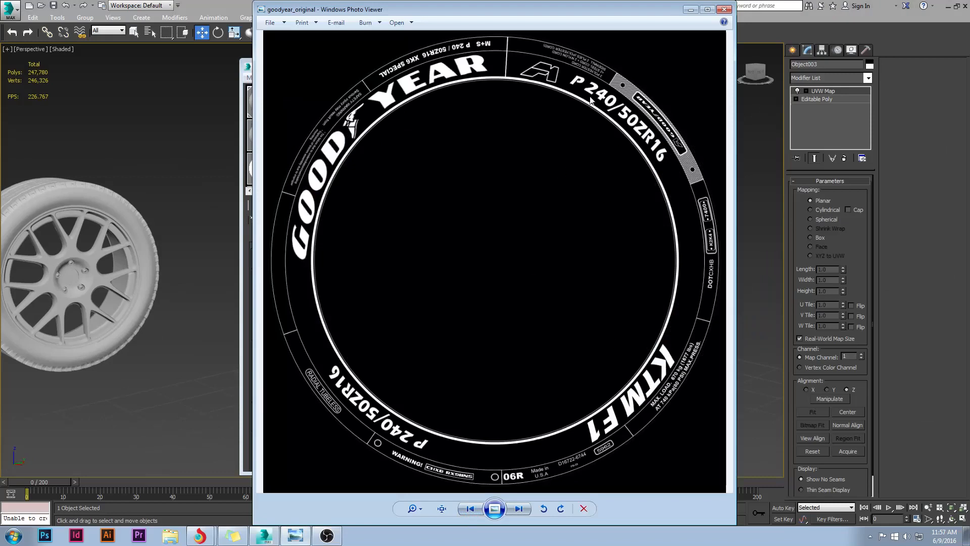
mouse_move(402, 116)
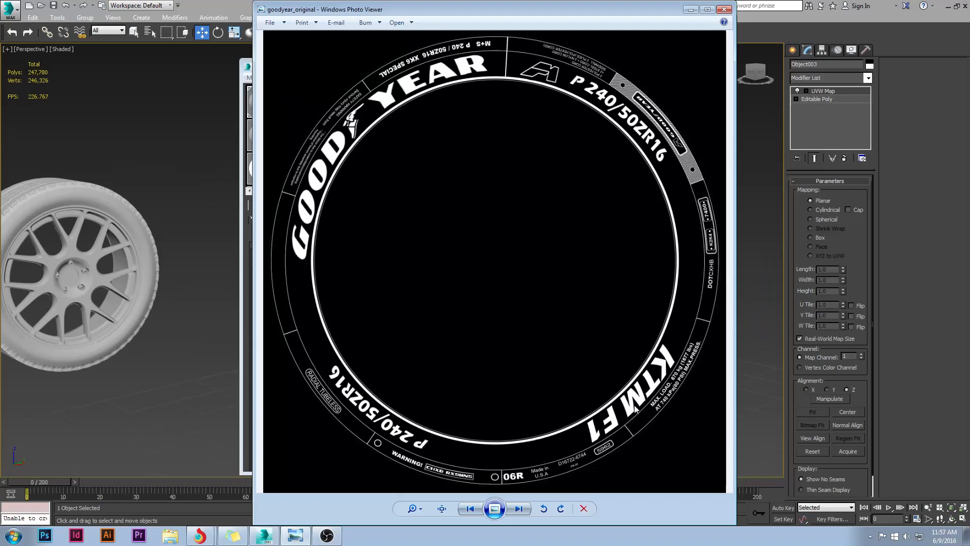
mouse_move(576, 157)
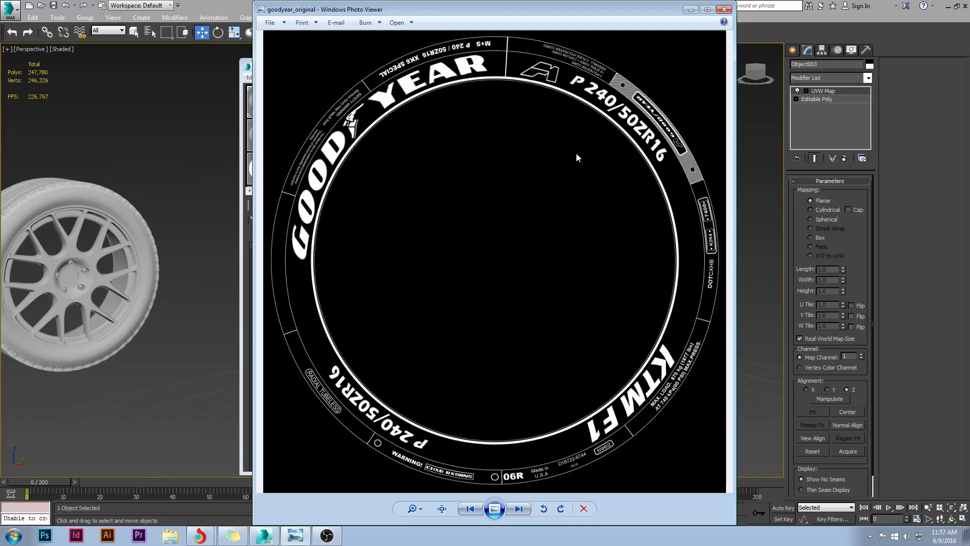
mouse_move(725, 10)
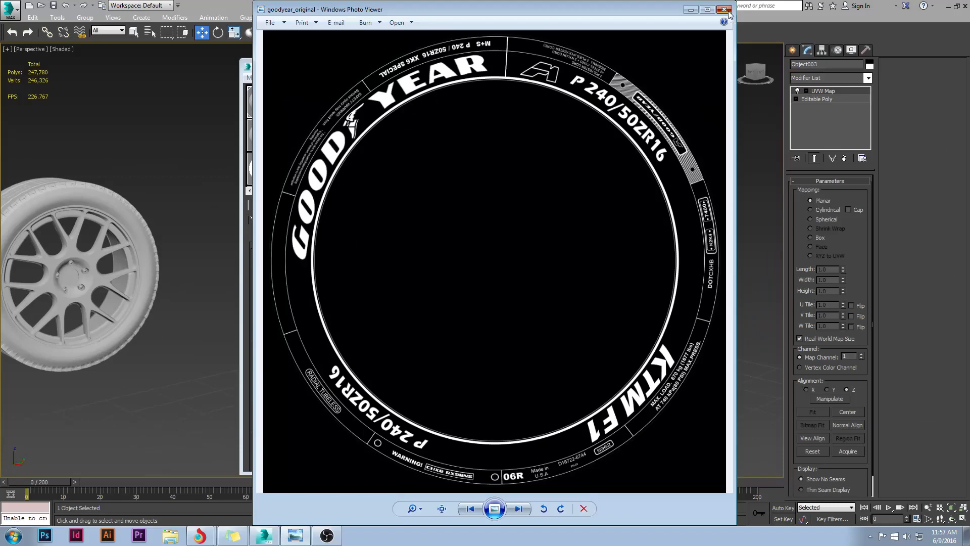
Step: Load goodyear_original.png as the diffuse bitmap and assign the material to the sidewall ring
click(727, 9)
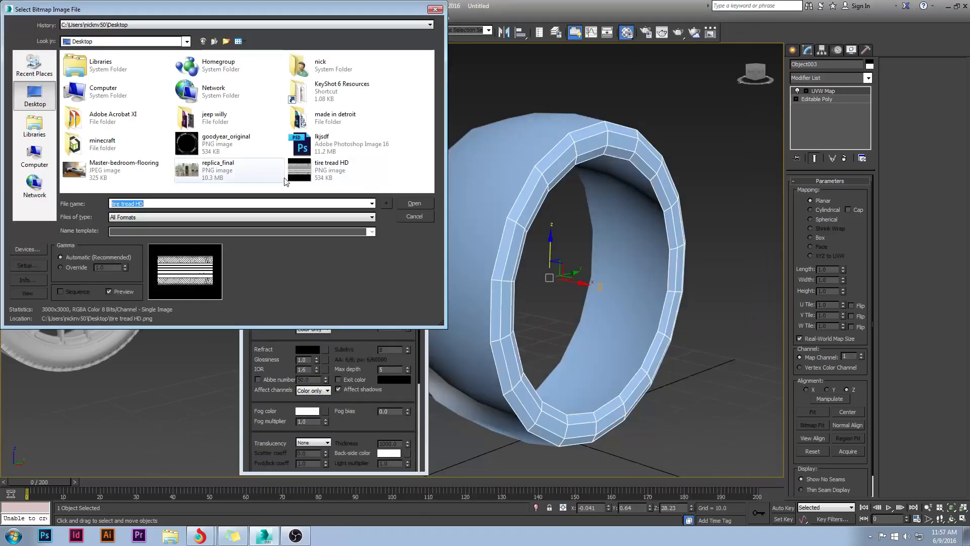
click(413, 203)
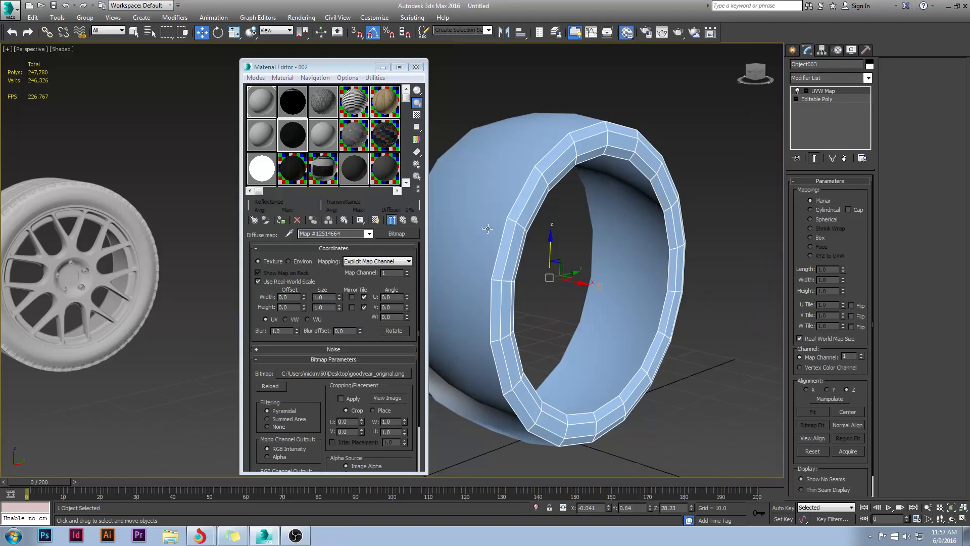
mouse_move(535, 207)
text(002)
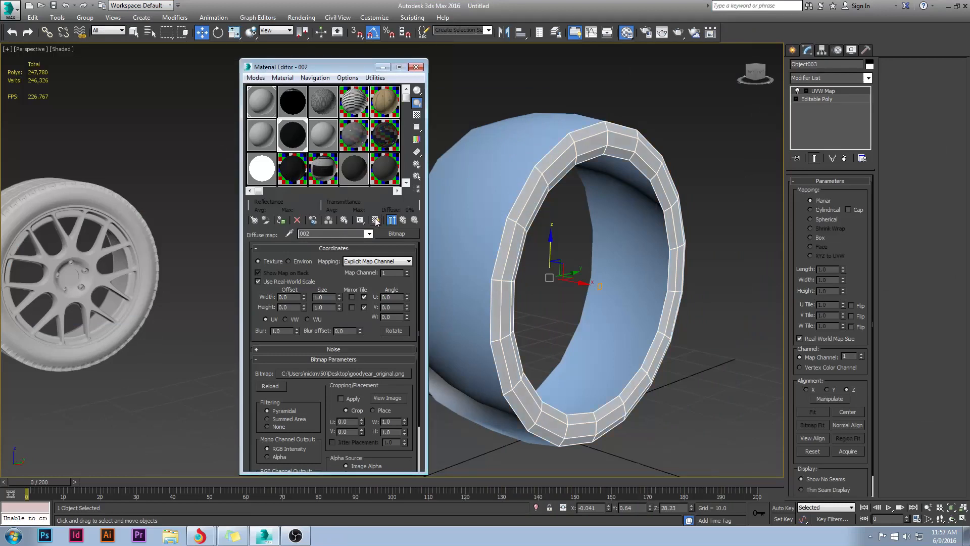
click(375, 220)
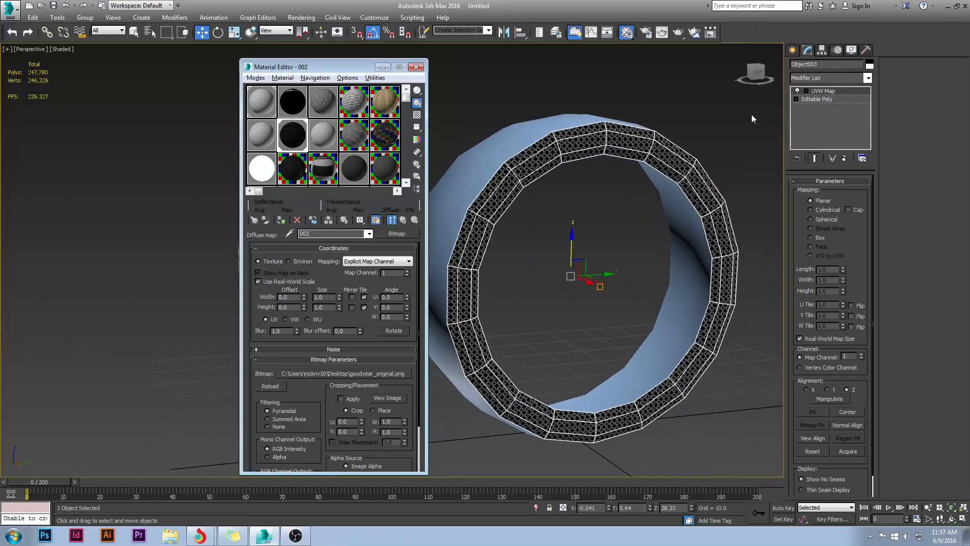
Step: Uncheck Real-World Map Size on the UVW Map so the Goodyear lettering fills the ring
click(797, 91)
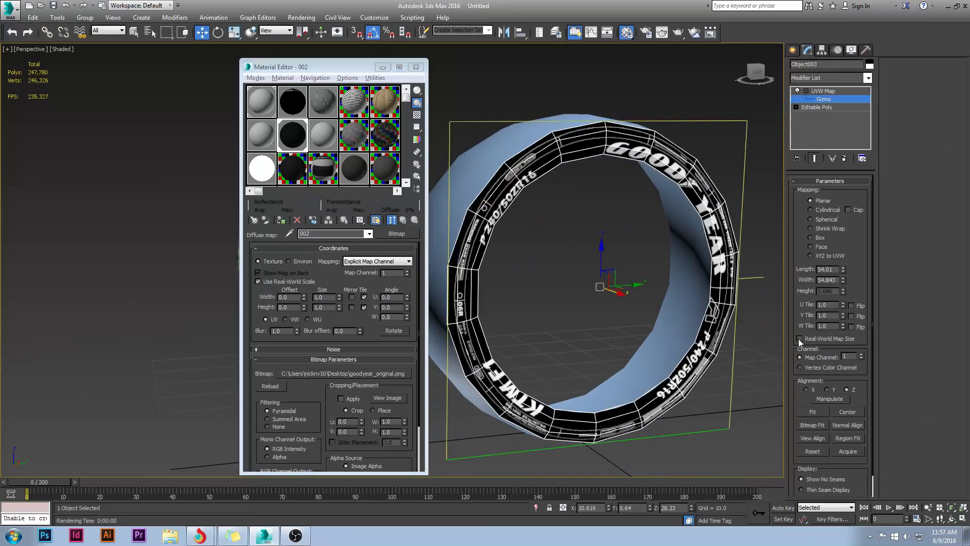
click(799, 338)
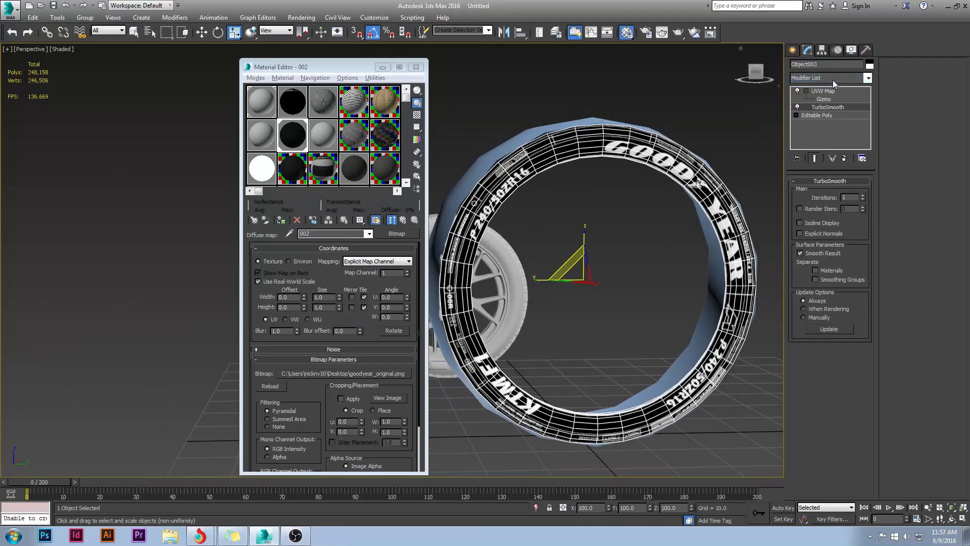
Step: Set the TurboSmooth below UVW Map to 2 iterations and deselect the ring
click(858, 196)
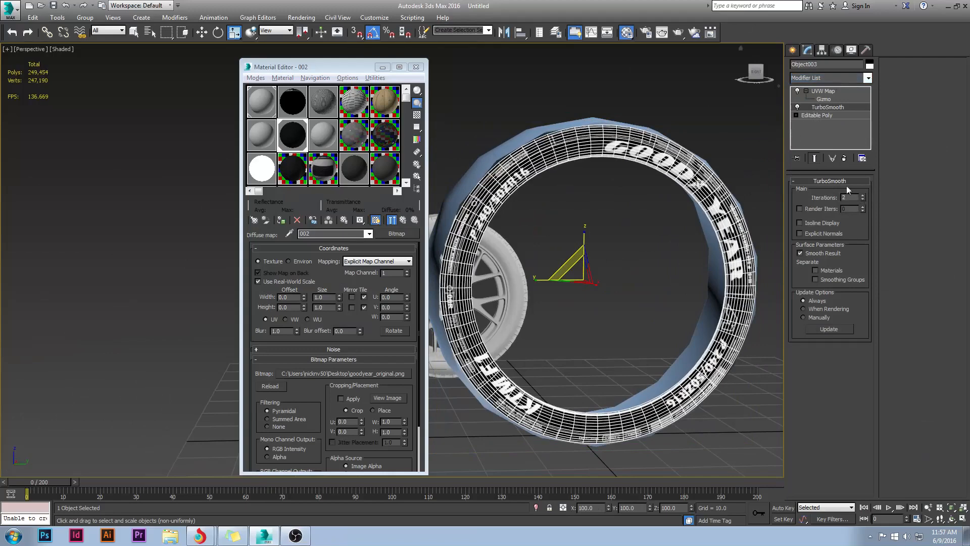
click(823, 99)
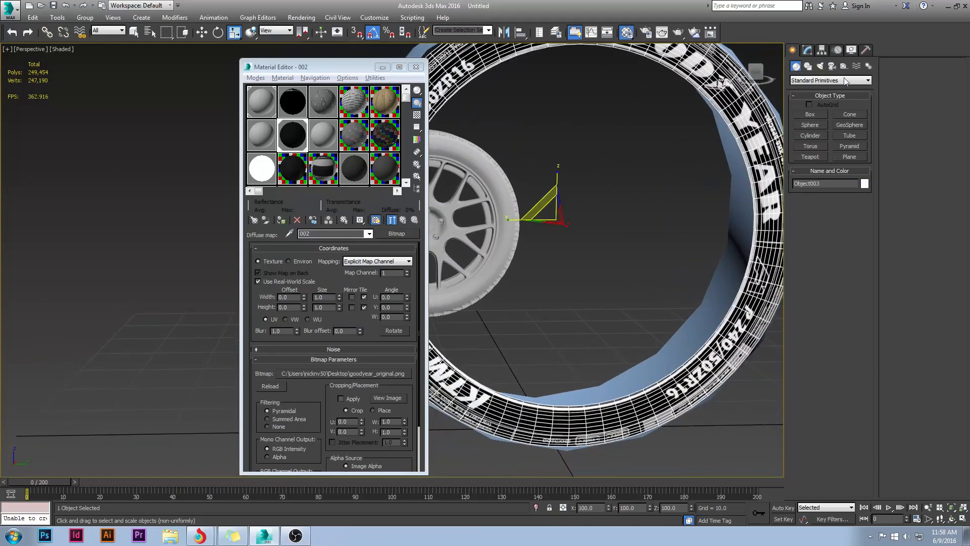
click(808, 50)
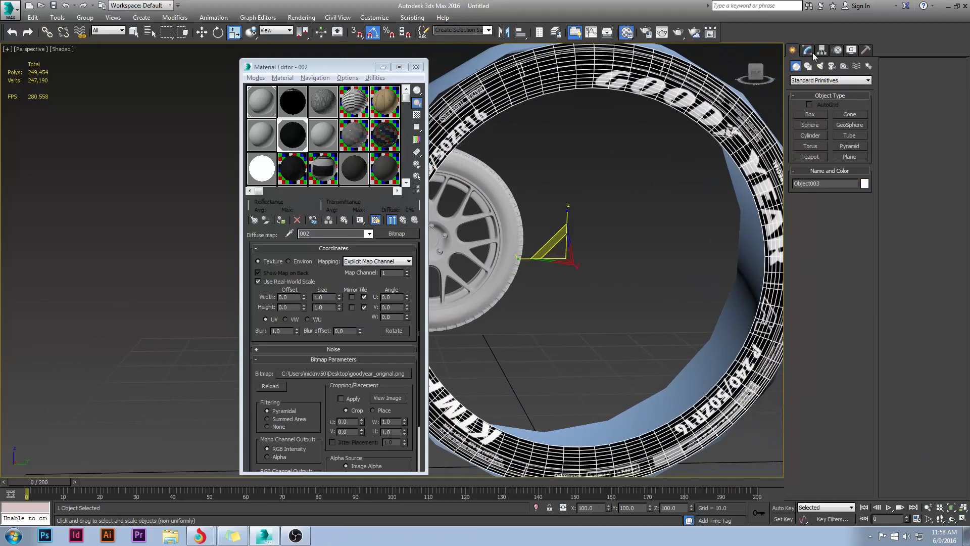
click(807, 50)
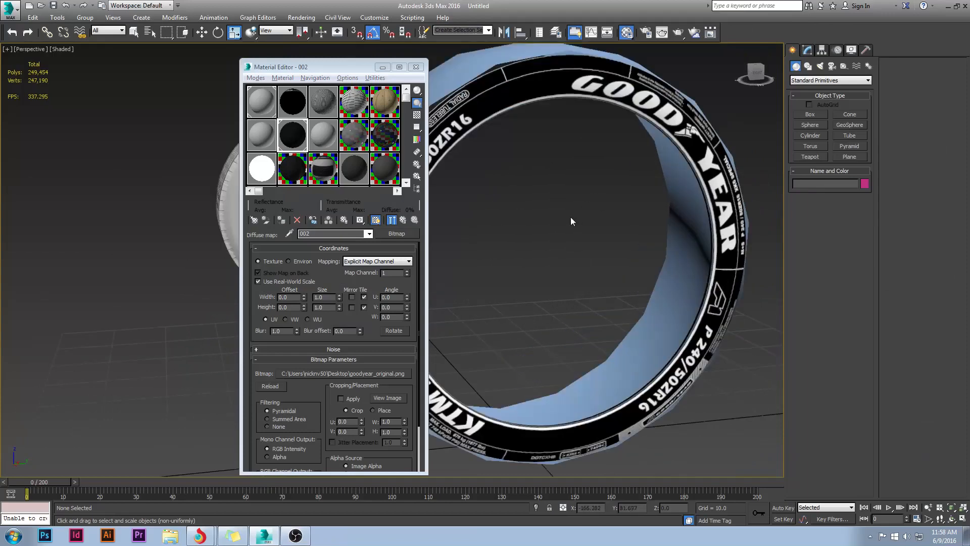
mouse_move(769, 110)
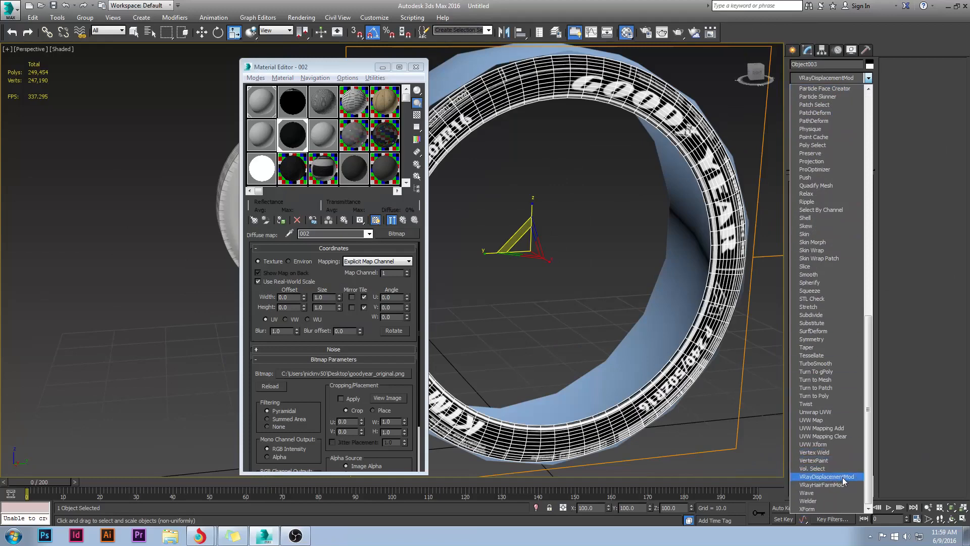
Step: Add VRayDisplacementMod with 3D mapping and select its Edge length value for editing
click(827, 476)
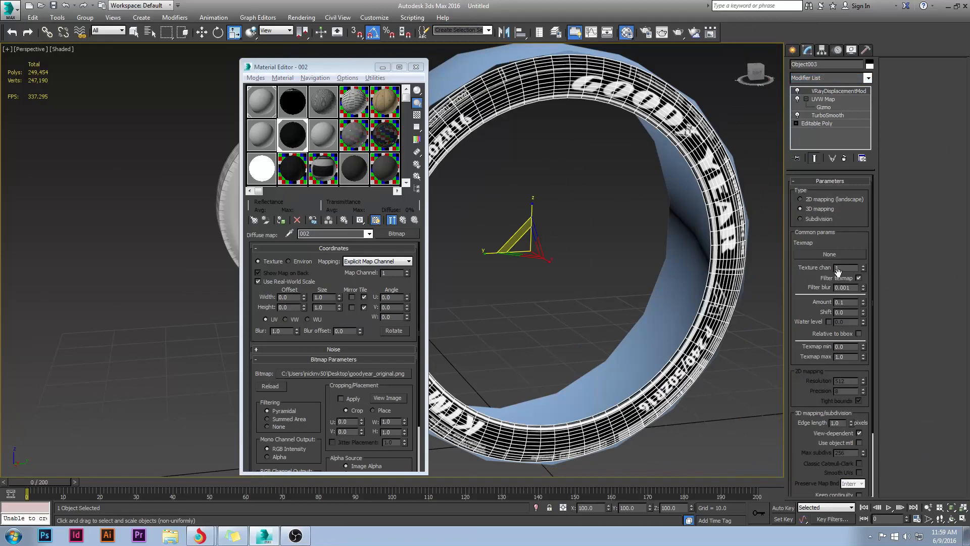
mouse_move(616, 255)
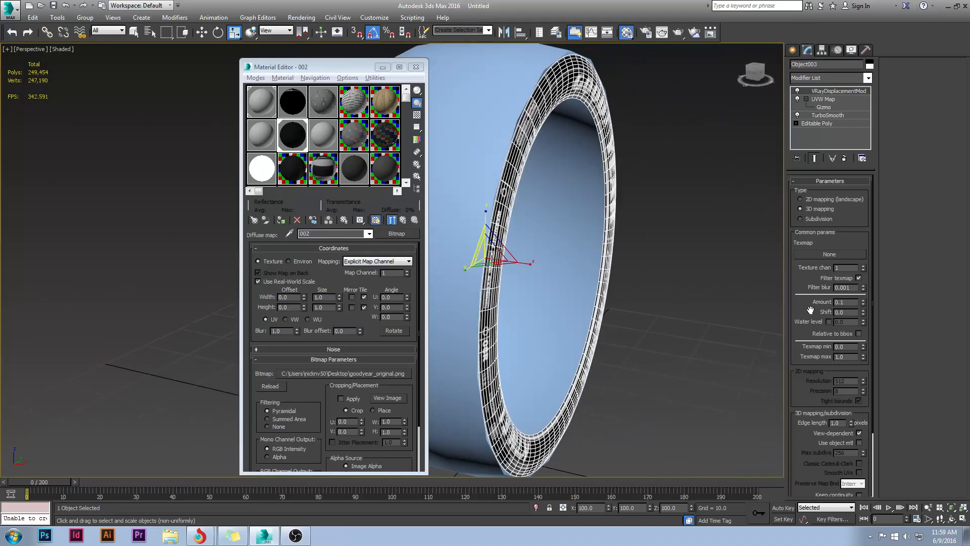
triple_click(838, 422)
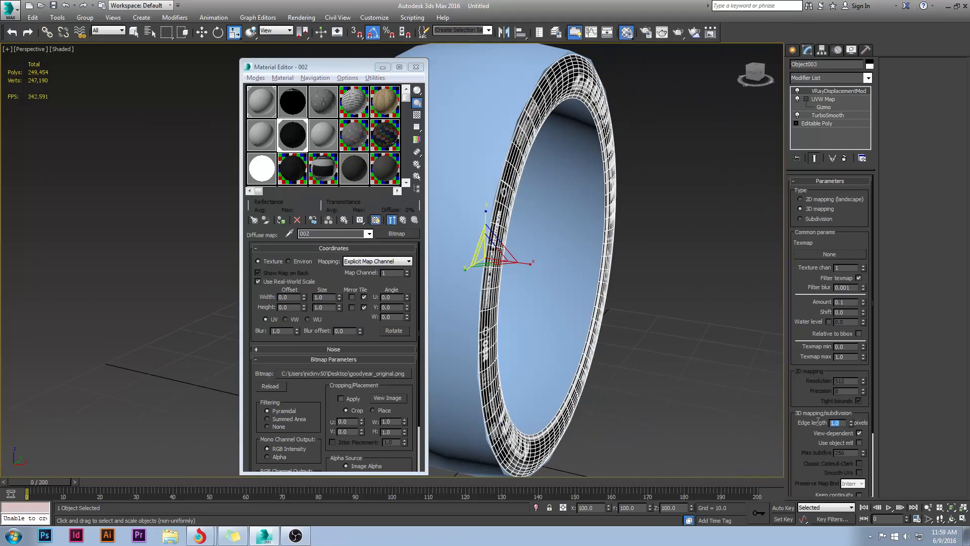
mouse_move(826, 419)
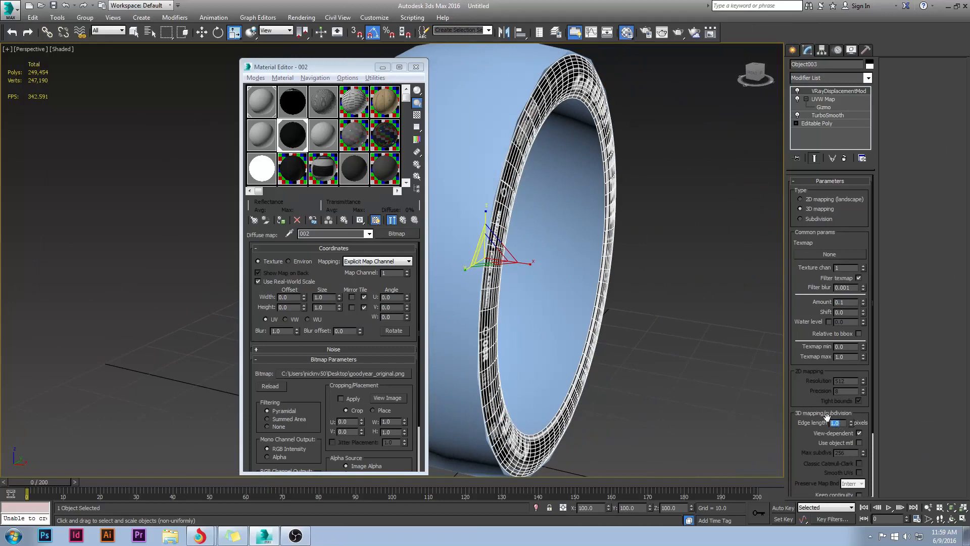
mouse_move(677, 360)
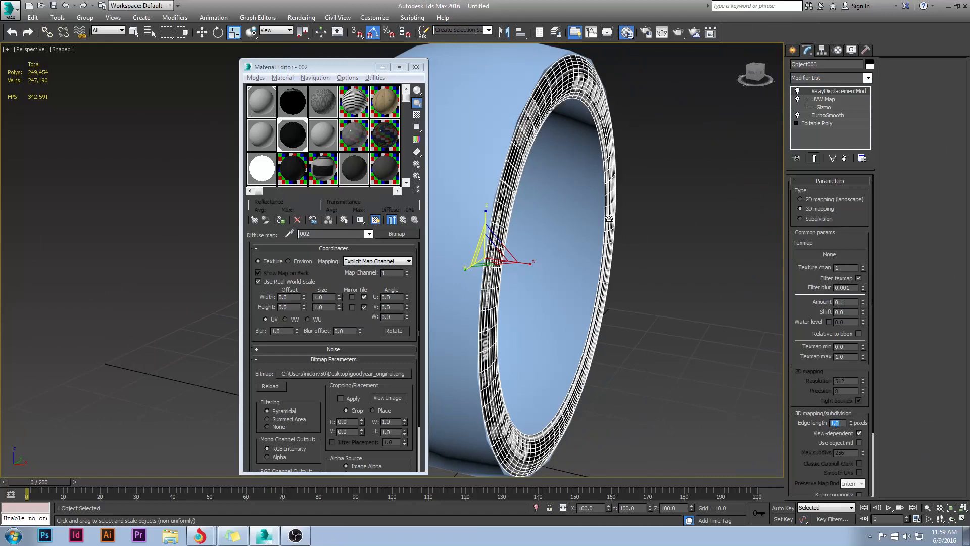
mouse_move(576, 179)
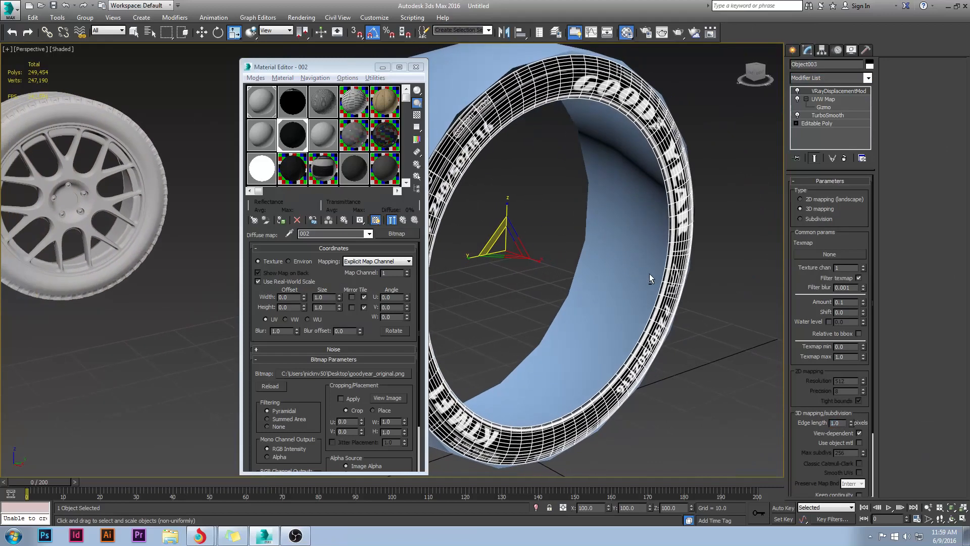
mouse_move(521, 105)
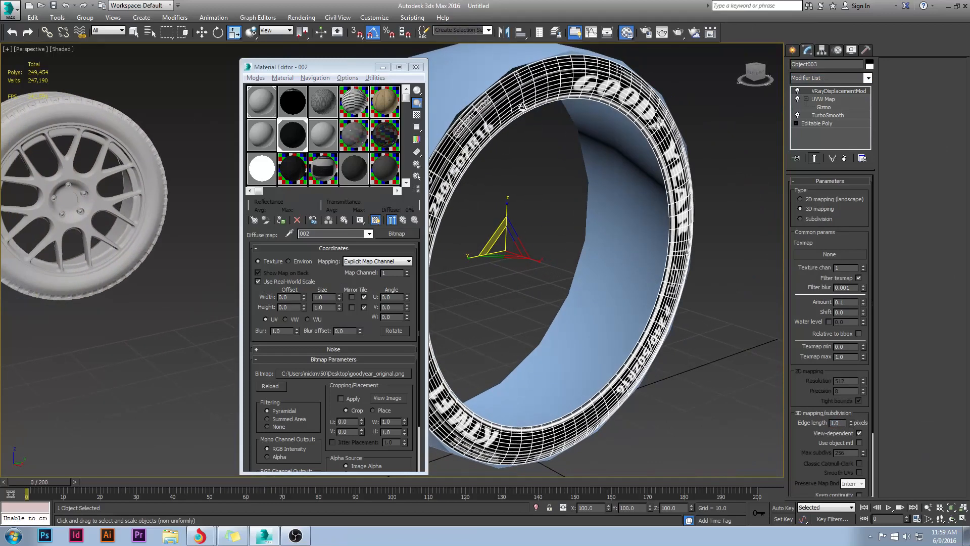
mouse_move(812, 262)
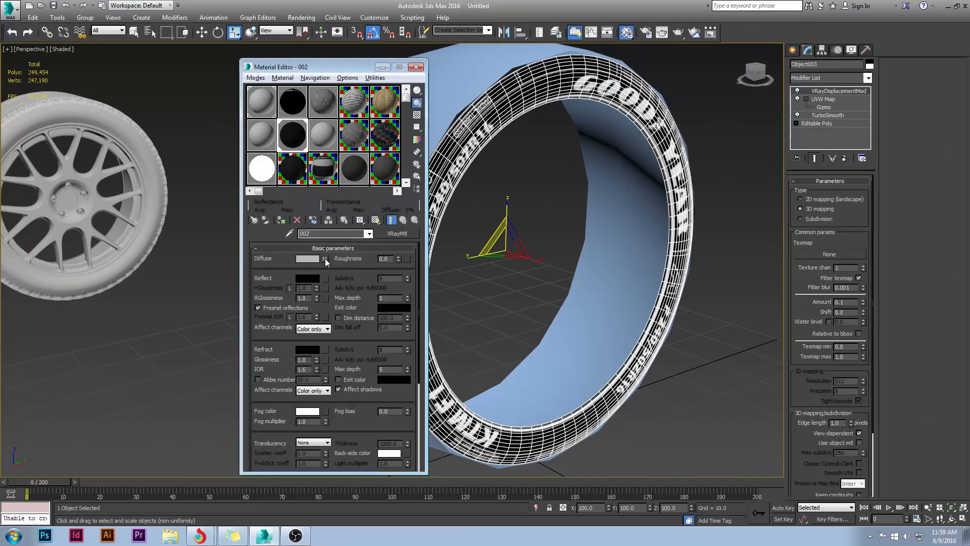
mouse_move(830, 260)
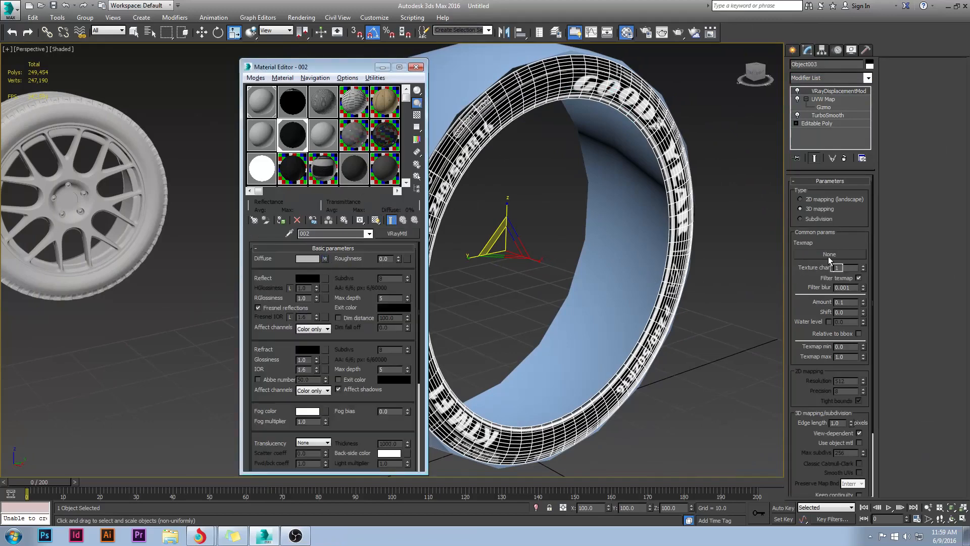
Step: Instance the goodyear_original.png Diffuse map into the VRayDisplacementMod Texmap slot
click(829, 254)
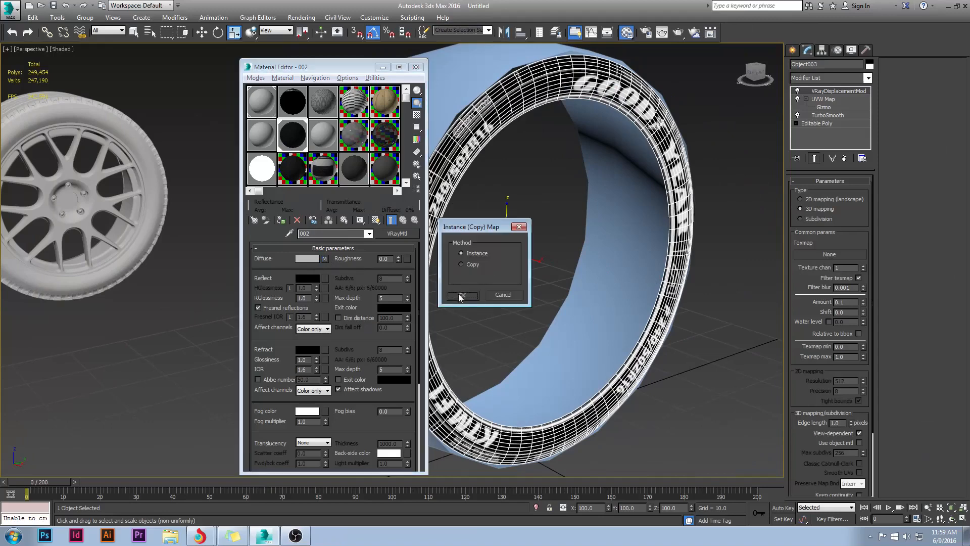
click(463, 294)
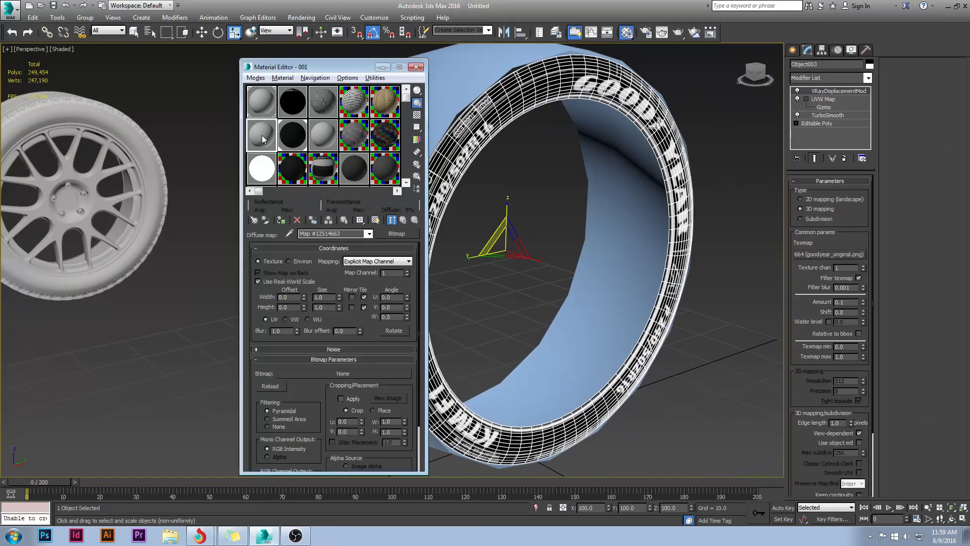
click(500, 167)
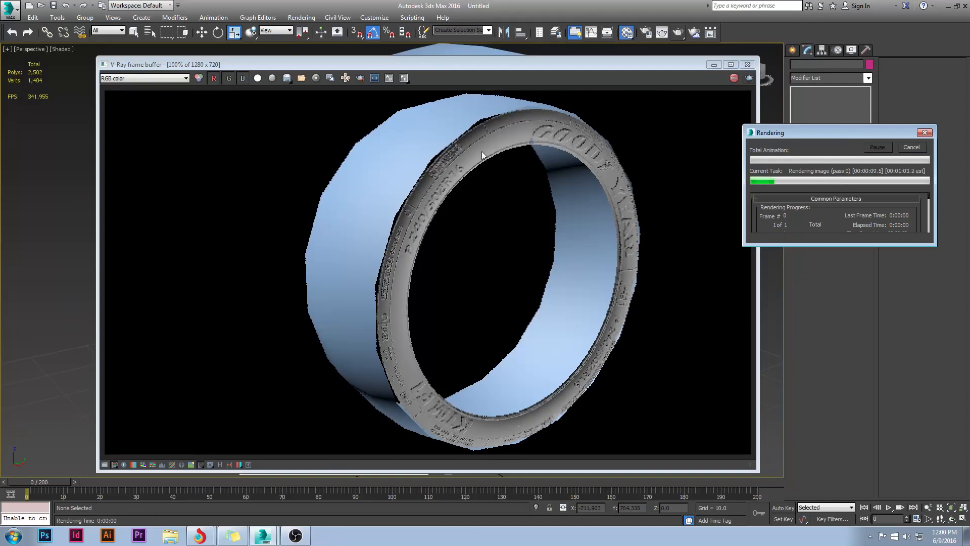
mouse_move(555, 151)
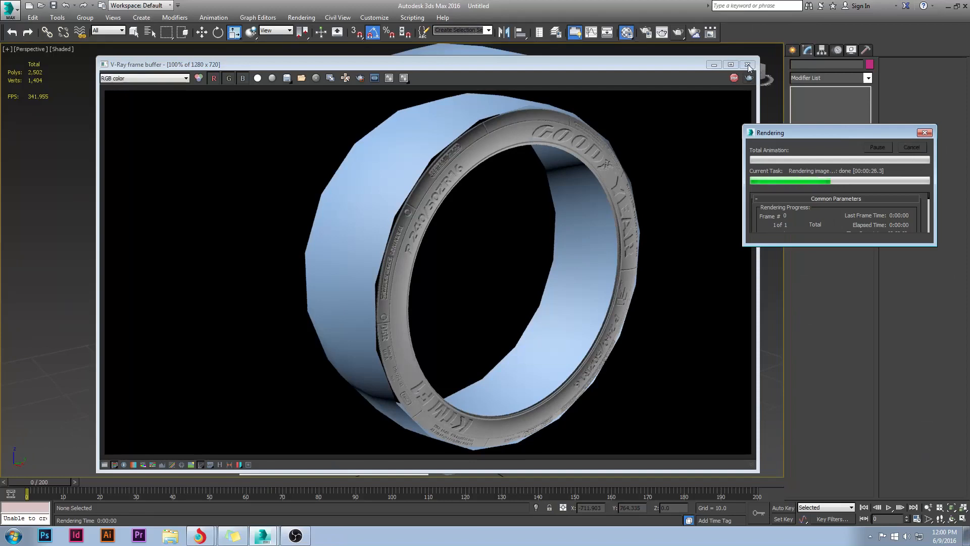
Step: Run a production render of the tire ring to show embossed Goodyear lettering
click(748, 64)
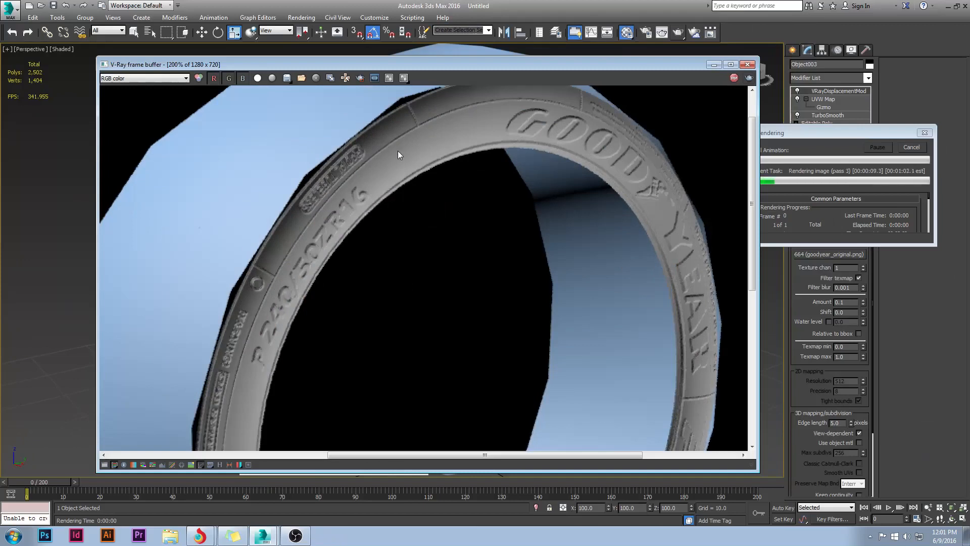
mouse_move(578, 182)
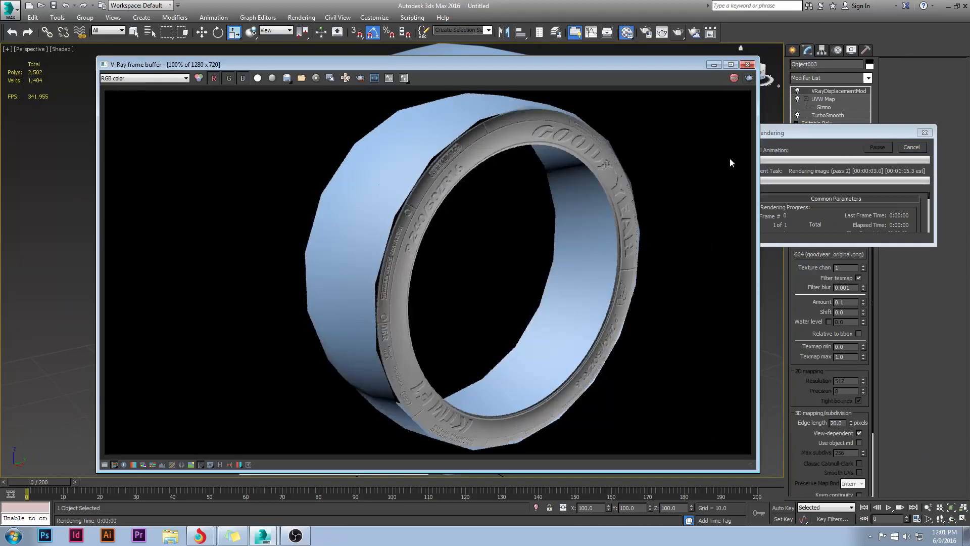
Step: Bring the VRayDisplacementMod settings back into view with edge length at 20
click(910, 146)
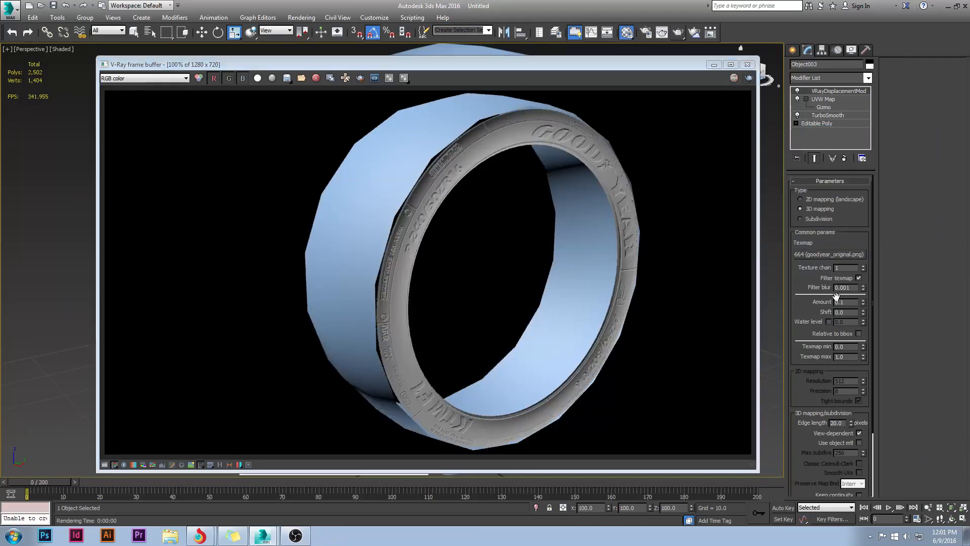
Step: Set displacement Amount to 1.0 and Edge length to 2.0, test-rendering the lettering
triple_click(842, 303)
text(1)
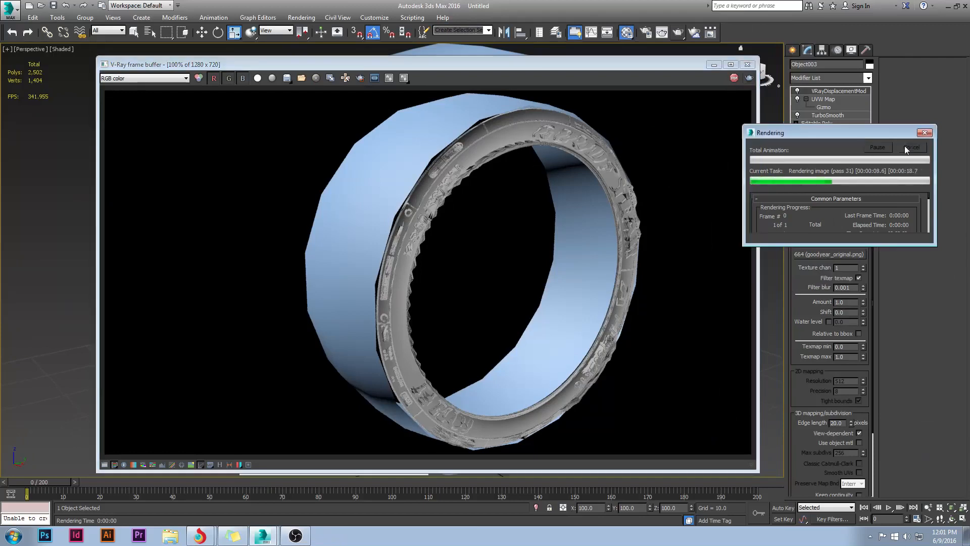
click(912, 147)
text(2)
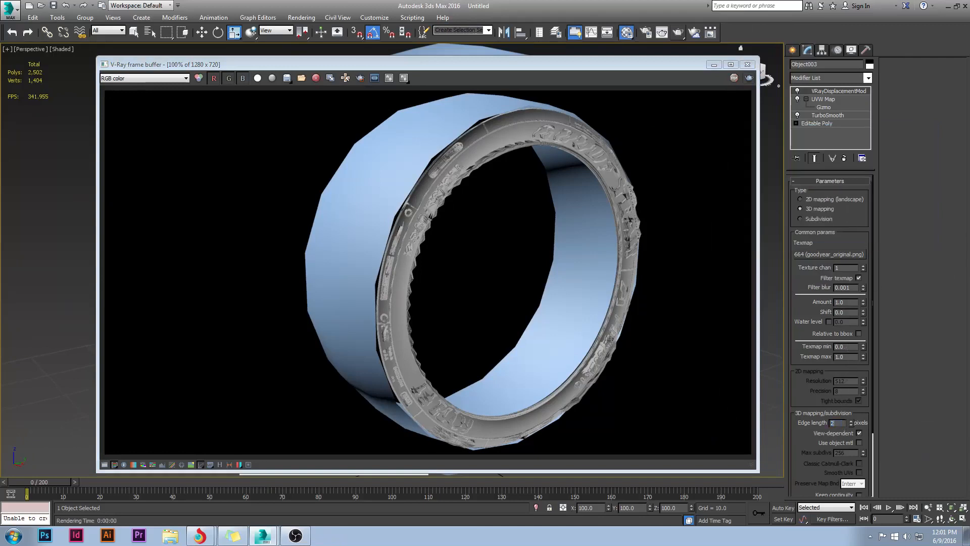
click(747, 78)
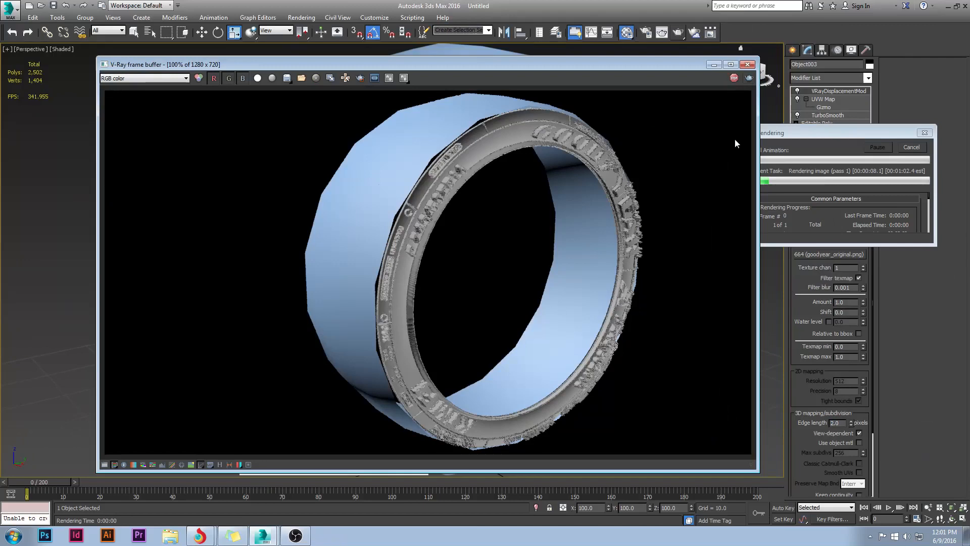
mouse_move(710, 146)
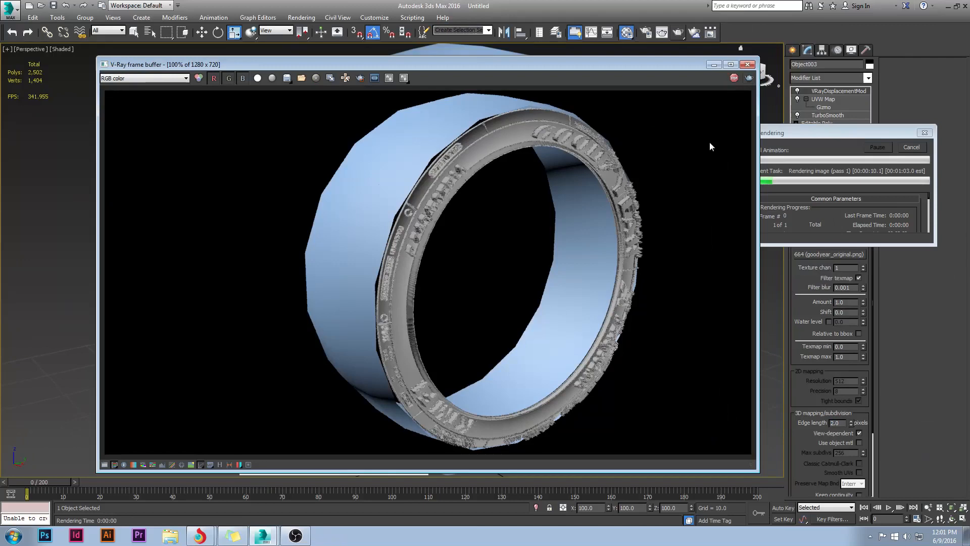
mouse_move(916, 149)
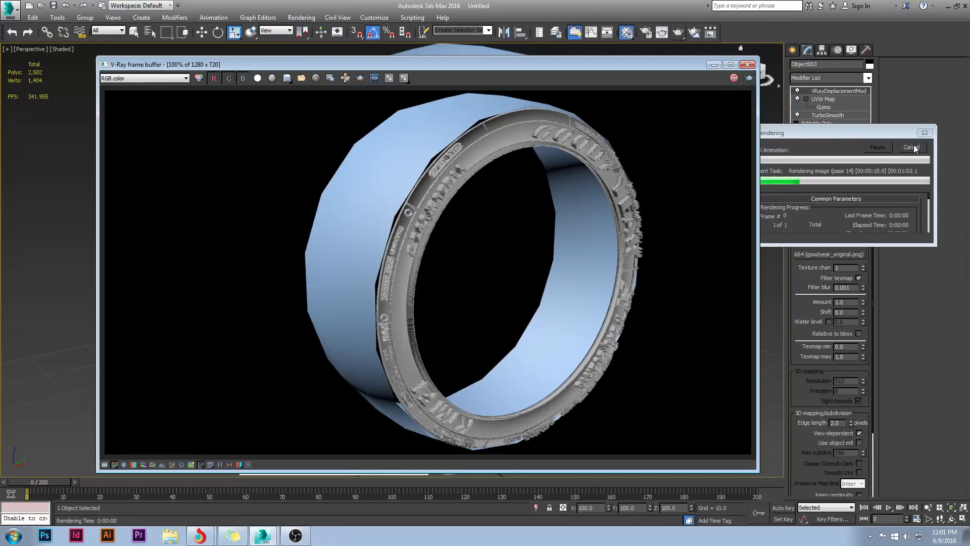
click(909, 147)
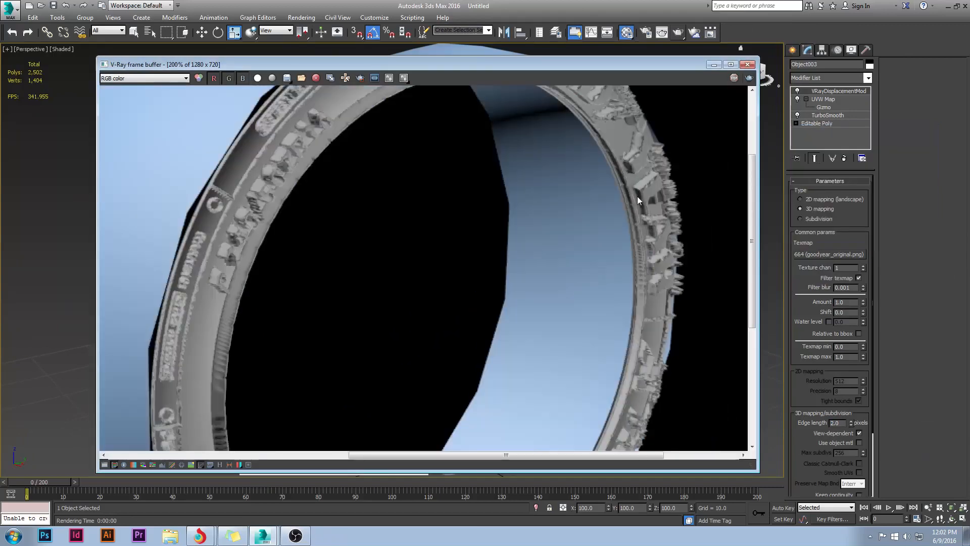
mouse_move(652, 254)
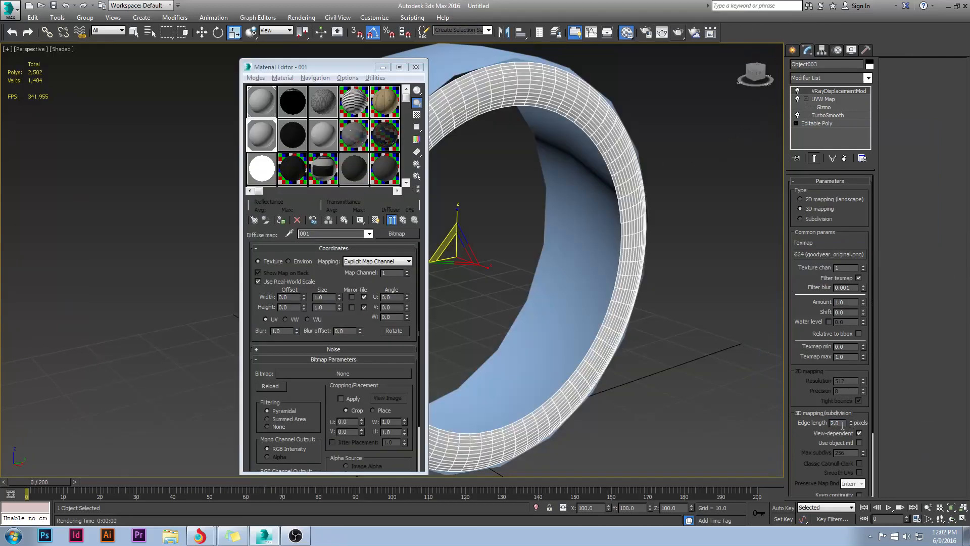
triple_click(838, 423)
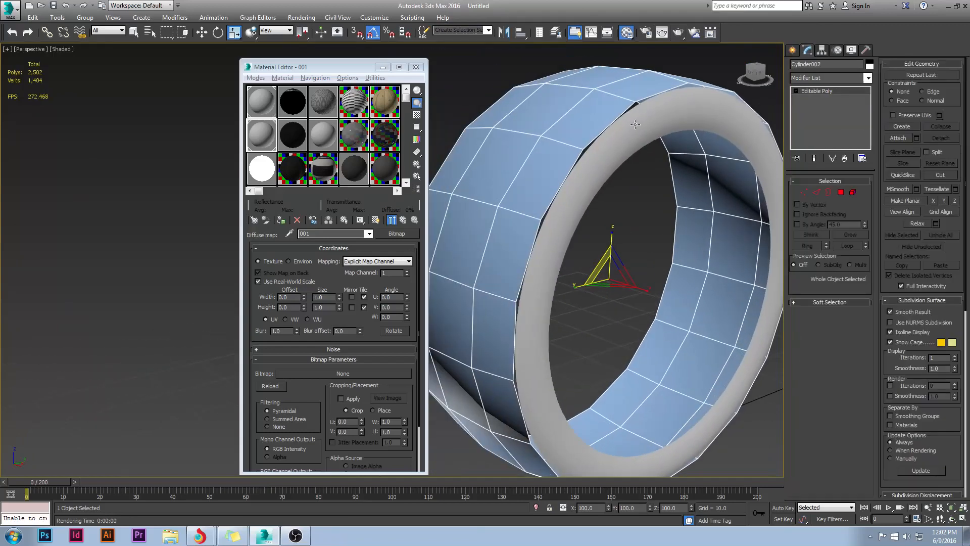
Step: Add TurboSmooth with 2 iterations, then a UVW Map modifier, to the tire body
click(867, 78)
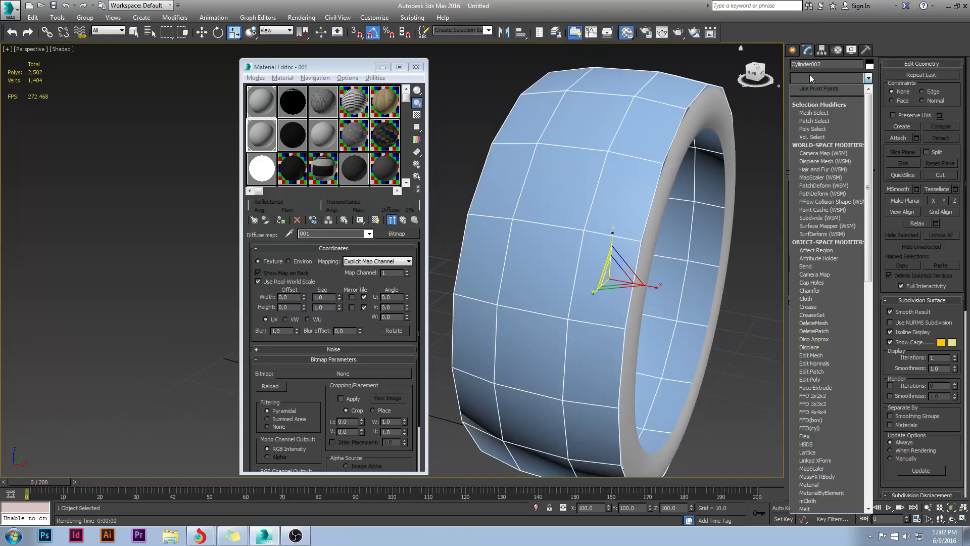
click(827, 90)
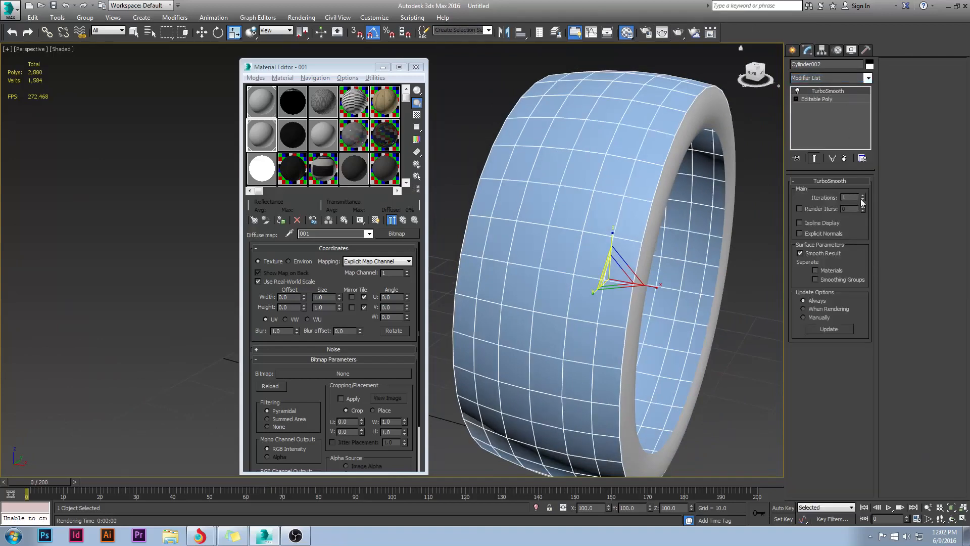
click(862, 195)
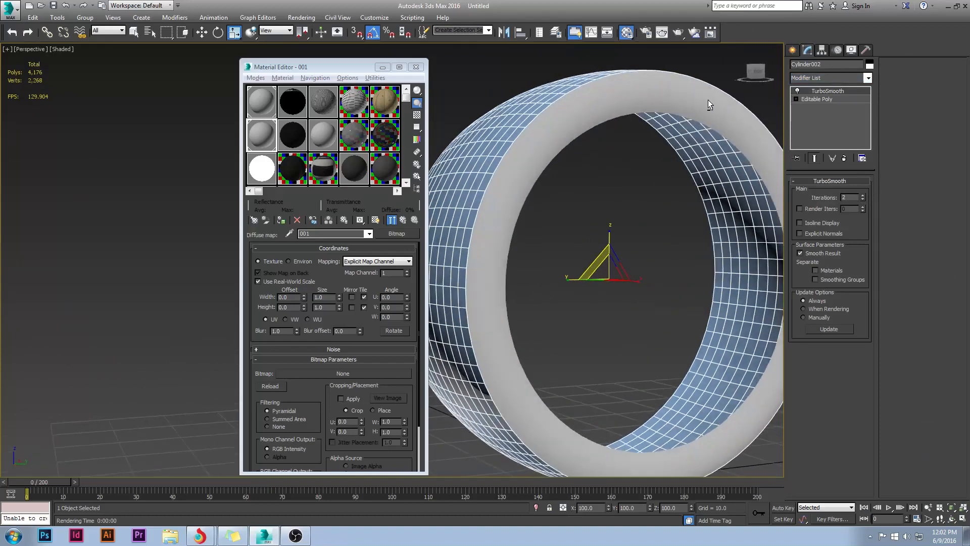
click(863, 77)
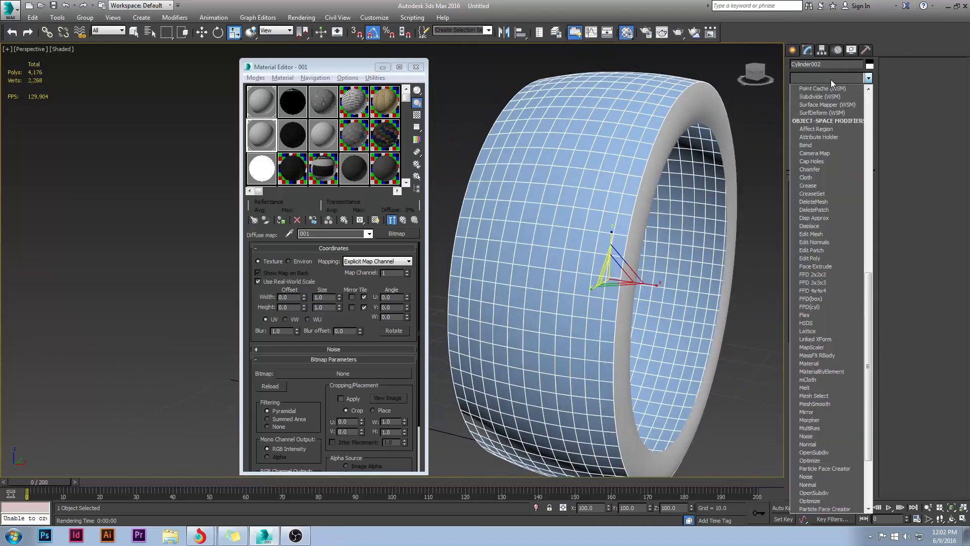
click(818, 97)
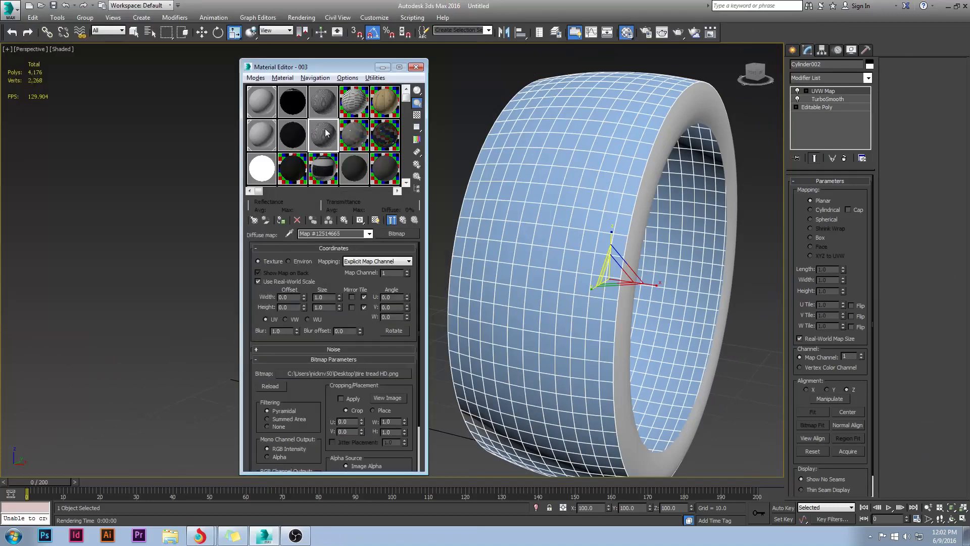
Step: Apply the tire tread HD material, show it in the viewport, and use Cylindrical mapping
click(376, 220)
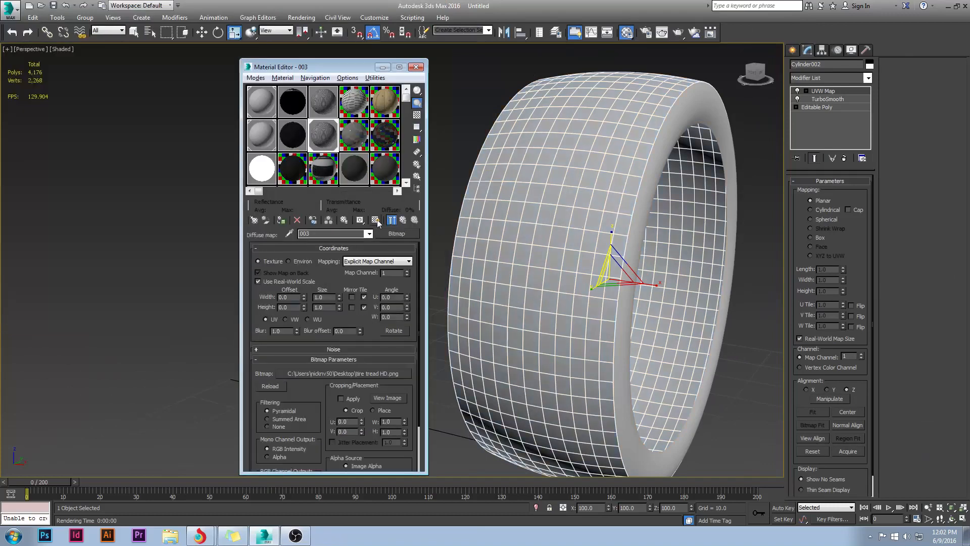
click(375, 220)
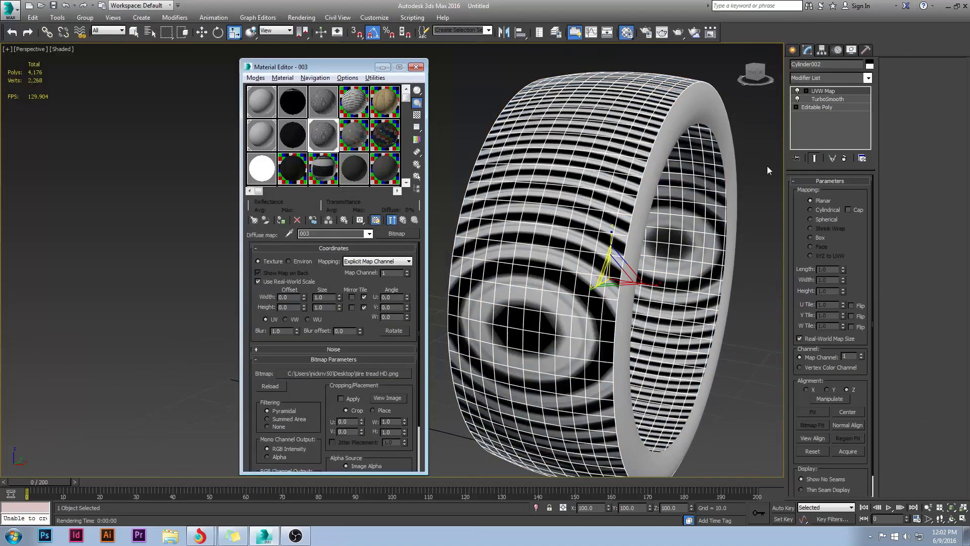
click(824, 99)
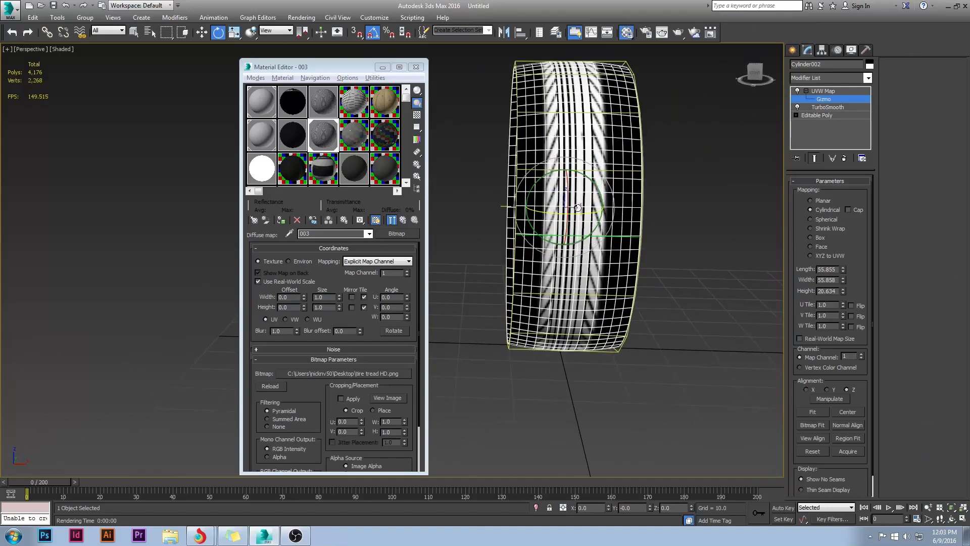
Step: Scale up the UVW Map gizmo so the tread pattern spans the tire surface
click(824, 99)
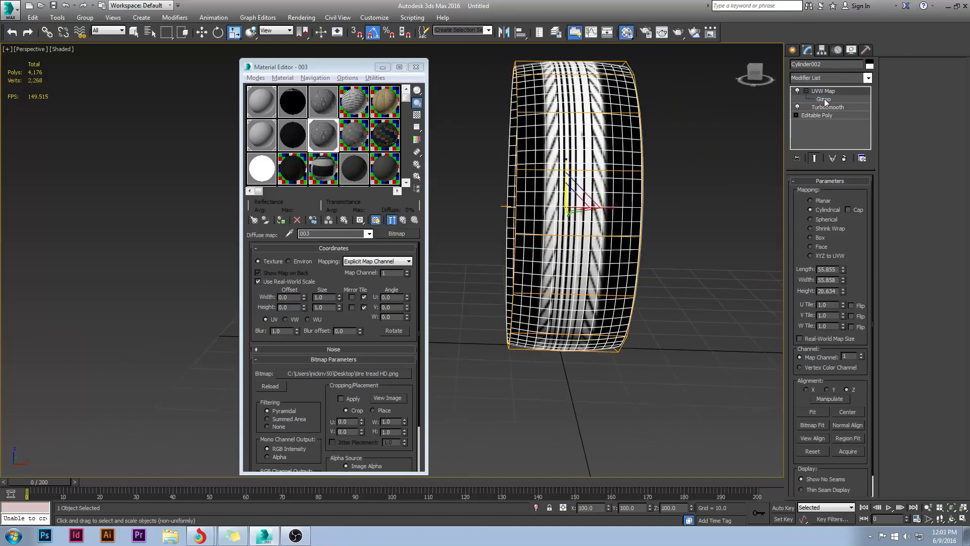
click(823, 99)
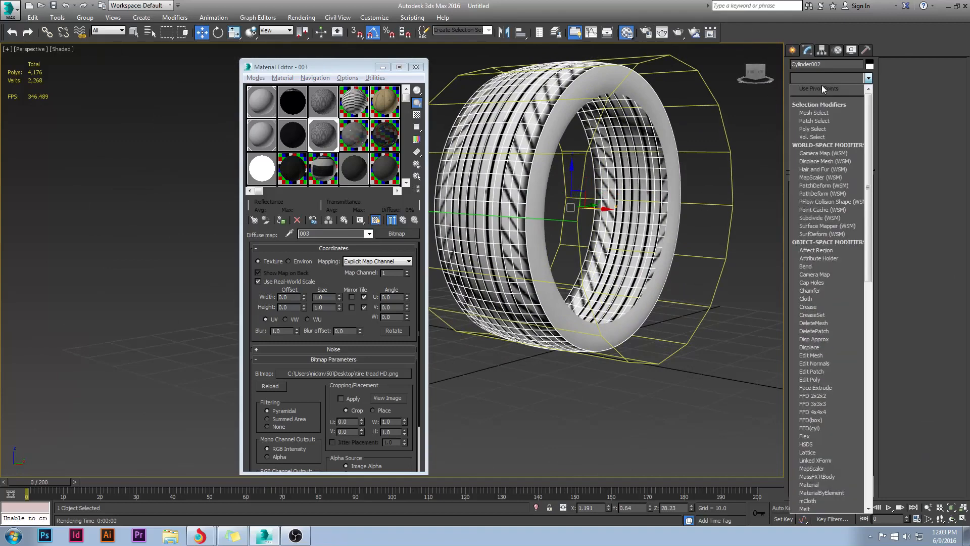
Step: Add VRayDisplacementMod using the tread HD map as an instance, then render the tire
click(827, 476)
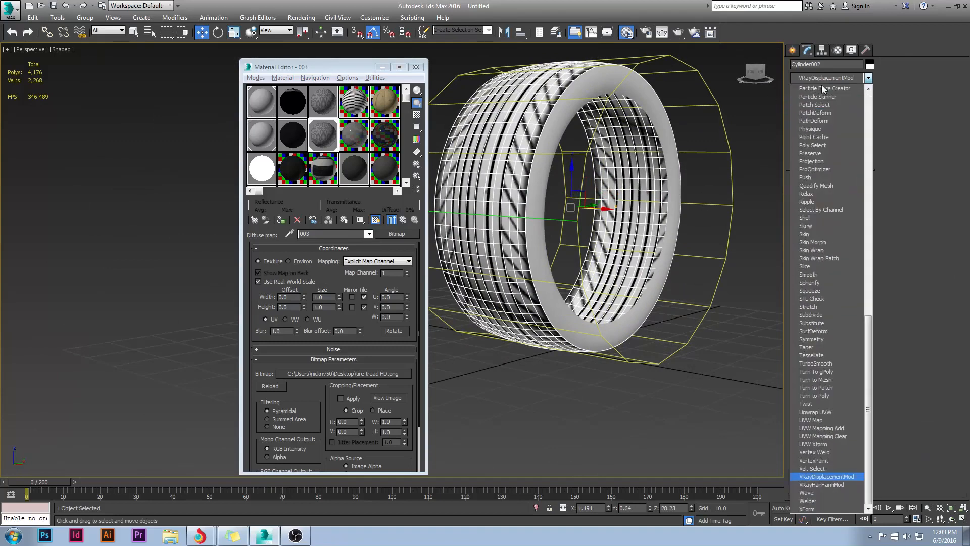
click(827, 475)
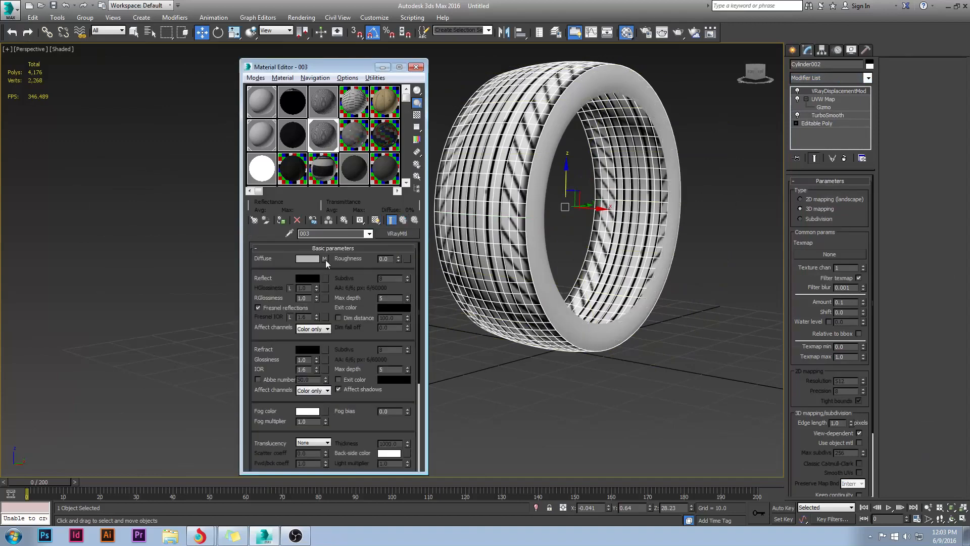
click(324, 258)
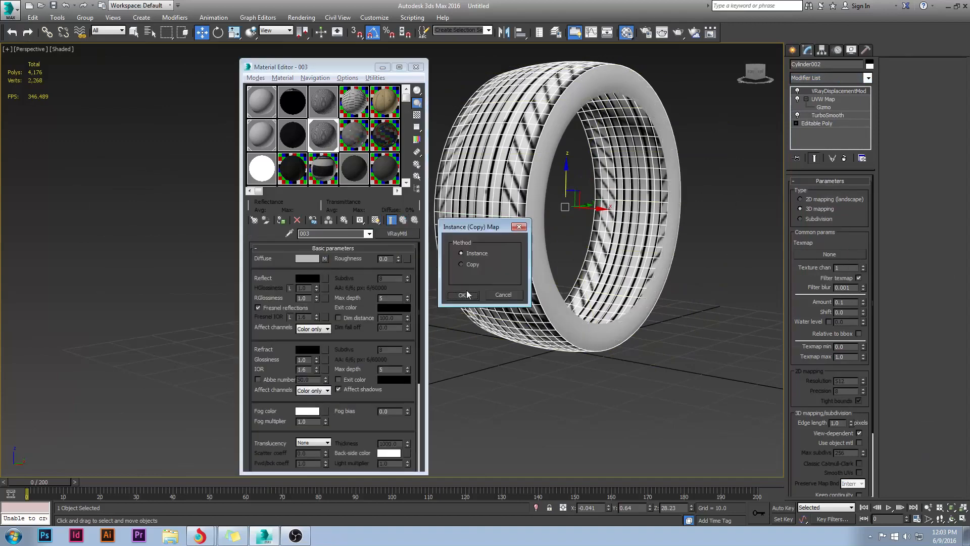
click(462, 295)
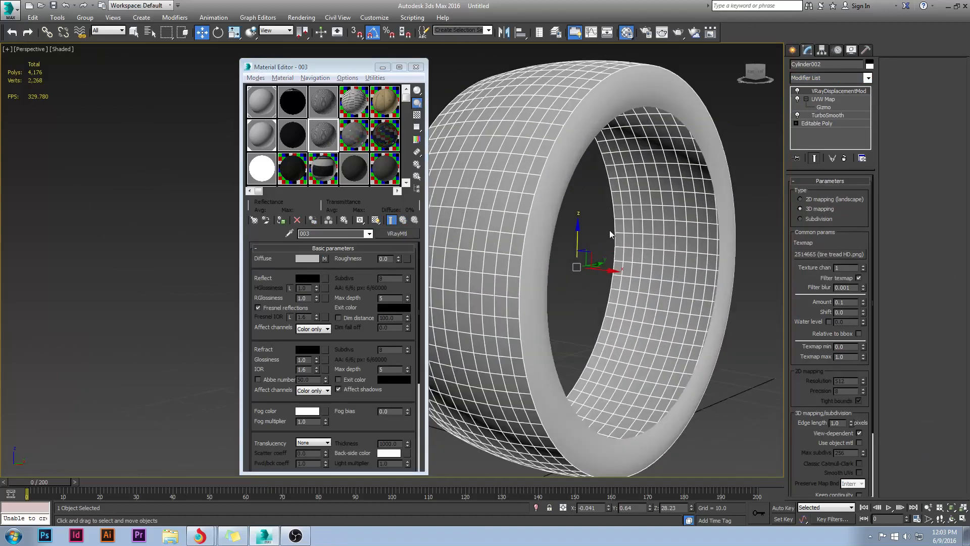
mouse_move(832, 324)
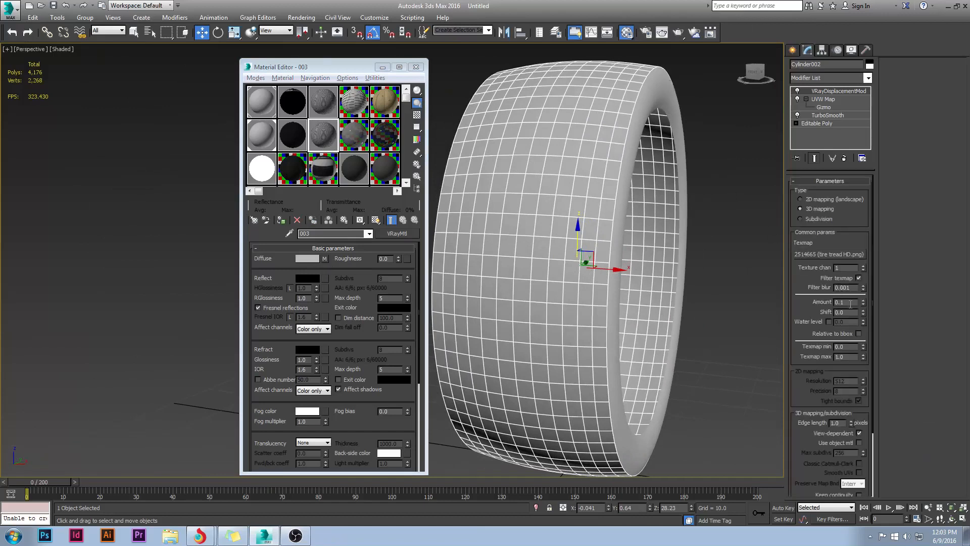
triple_click(845, 302)
text(1)
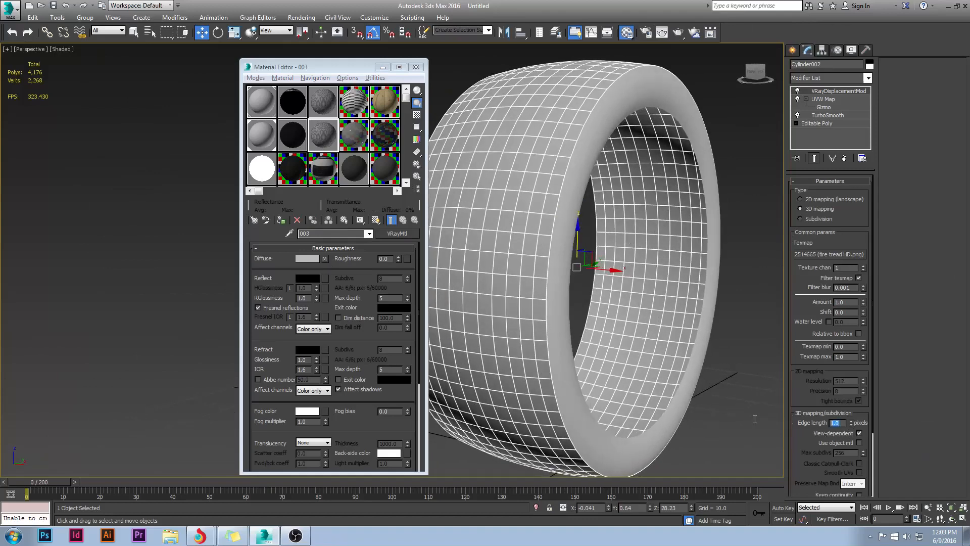
click(678, 32)
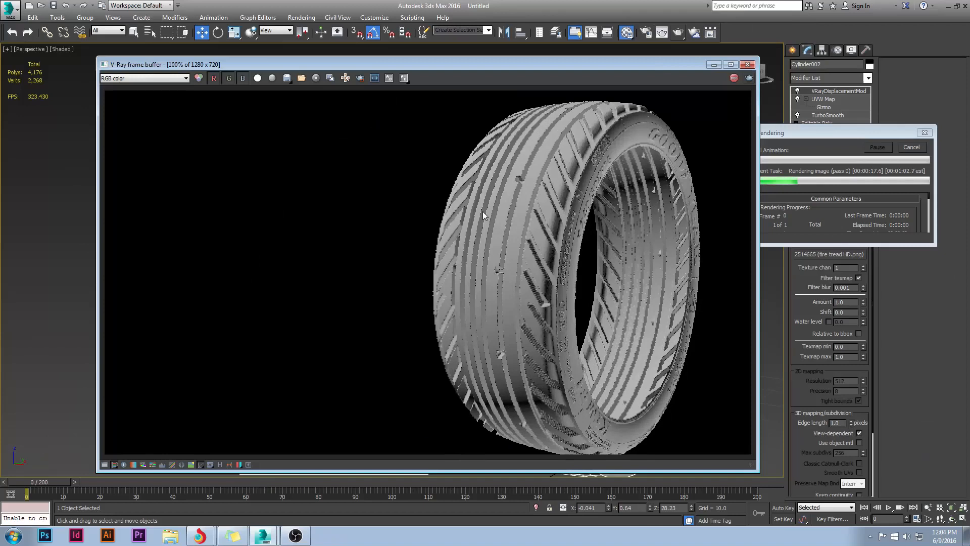
mouse_move(496, 204)
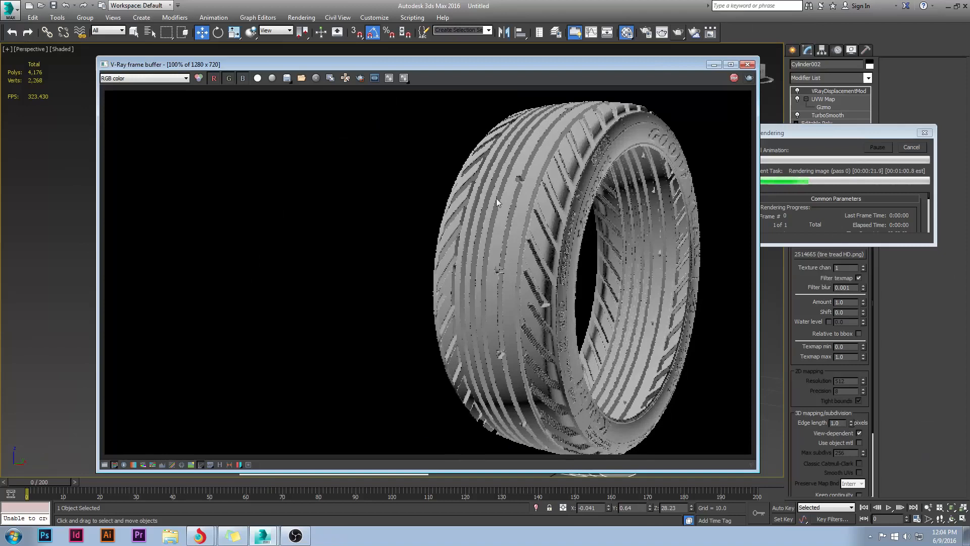
mouse_move(470, 192)
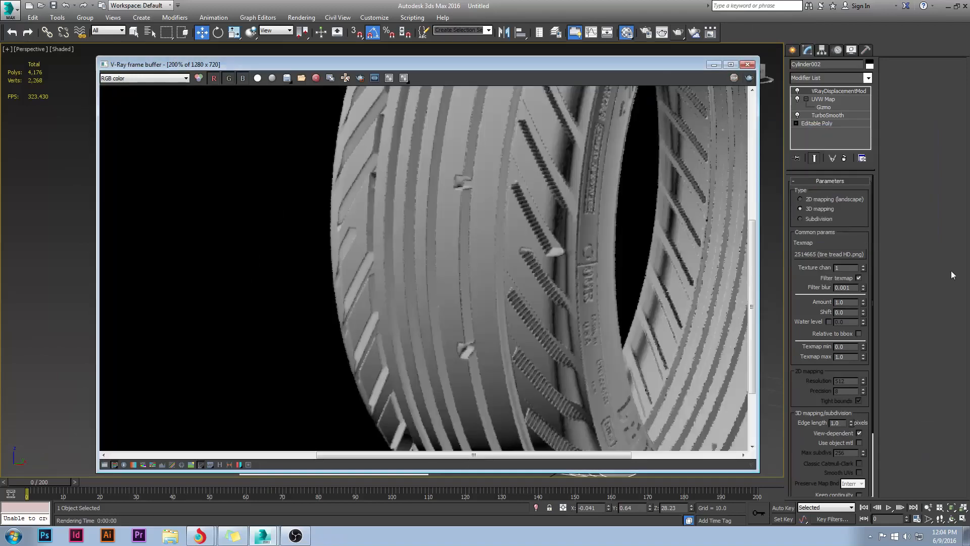
mouse_move(542, 334)
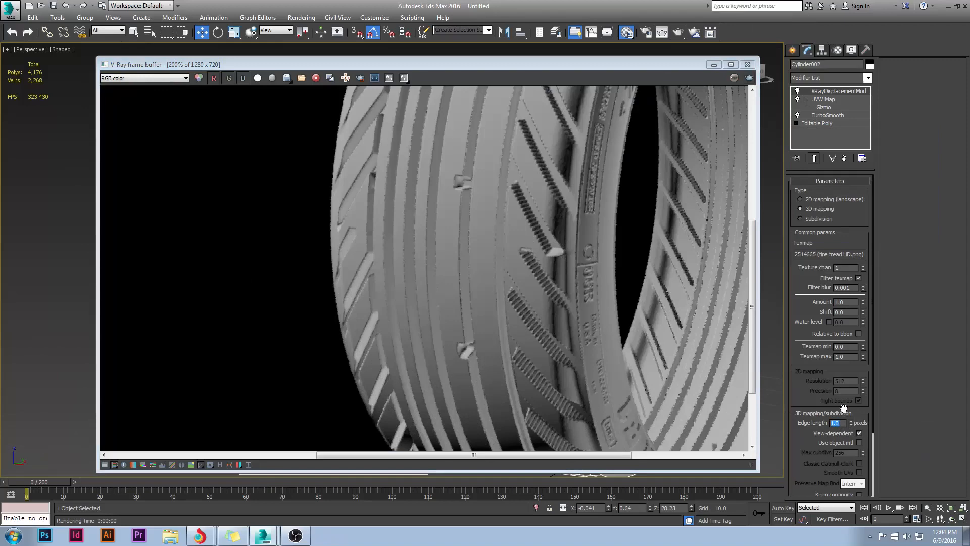
mouse_move(564, 297)
text(5)
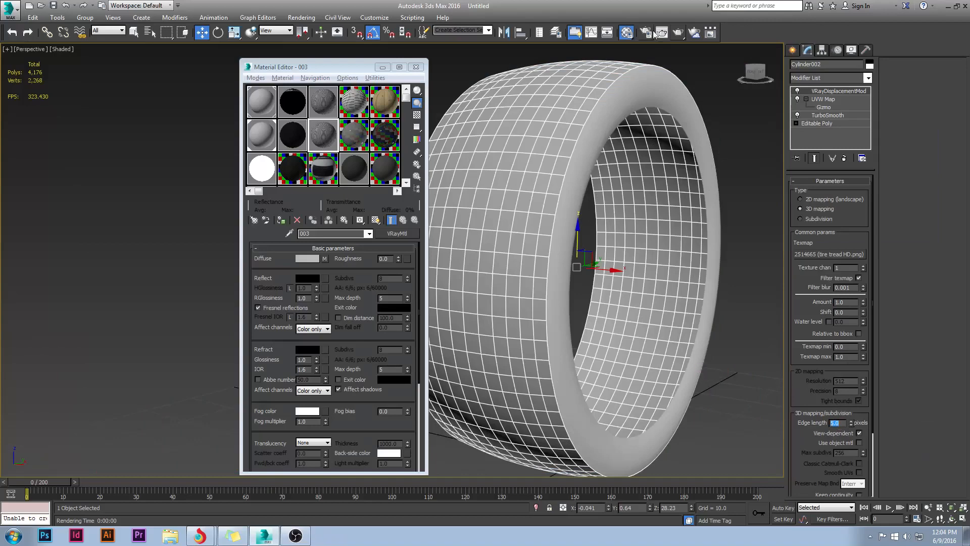
Step: Re-render the tire with displacement edge length 5.0 and close the frame buffer
click(302, 33)
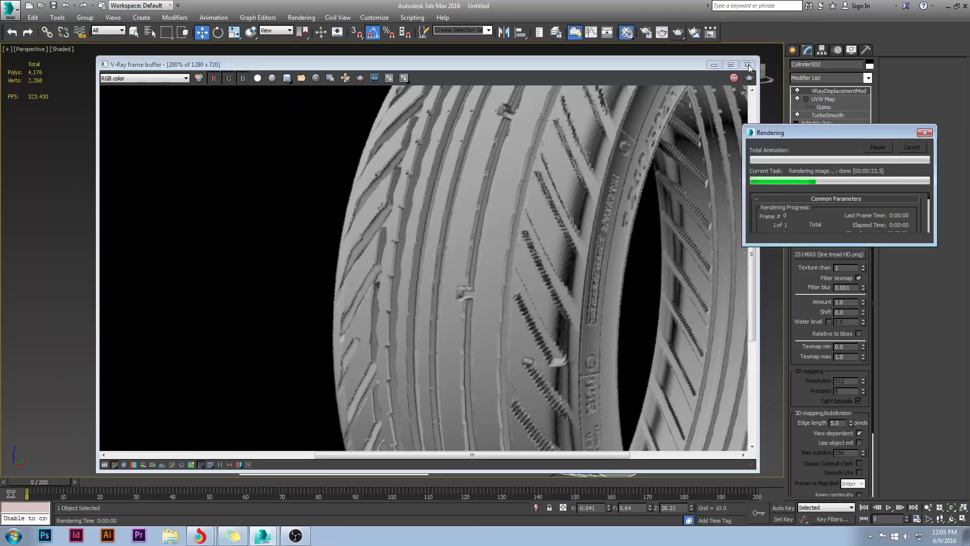
click(748, 64)
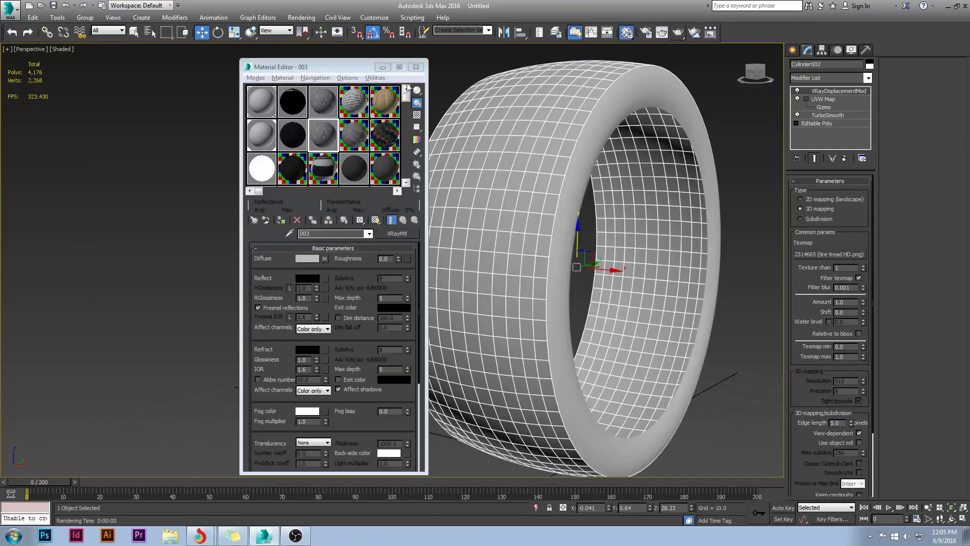
Step: Close the Material Editor and orbit to compare the modeled tire and rim with the displaced tire
click(417, 66)
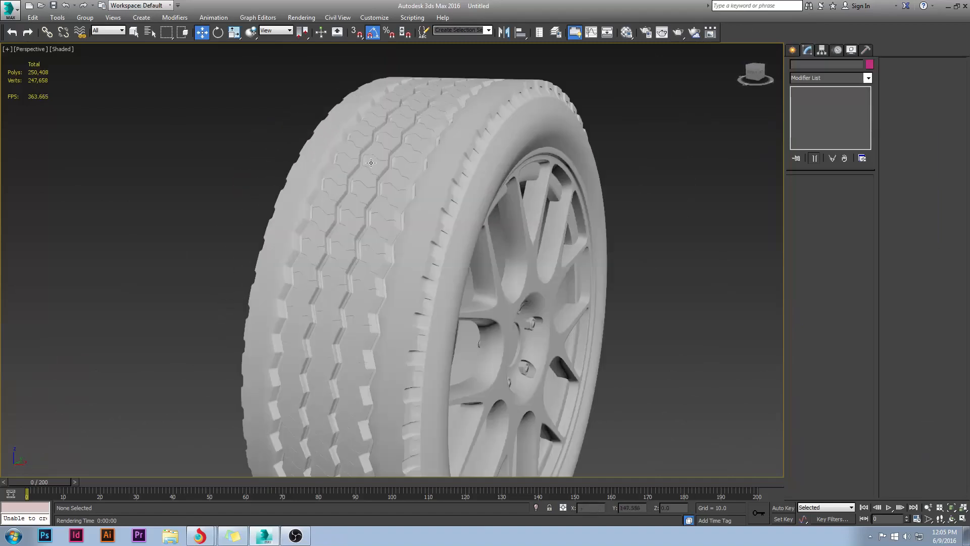
drag(371, 163, 345, 168)
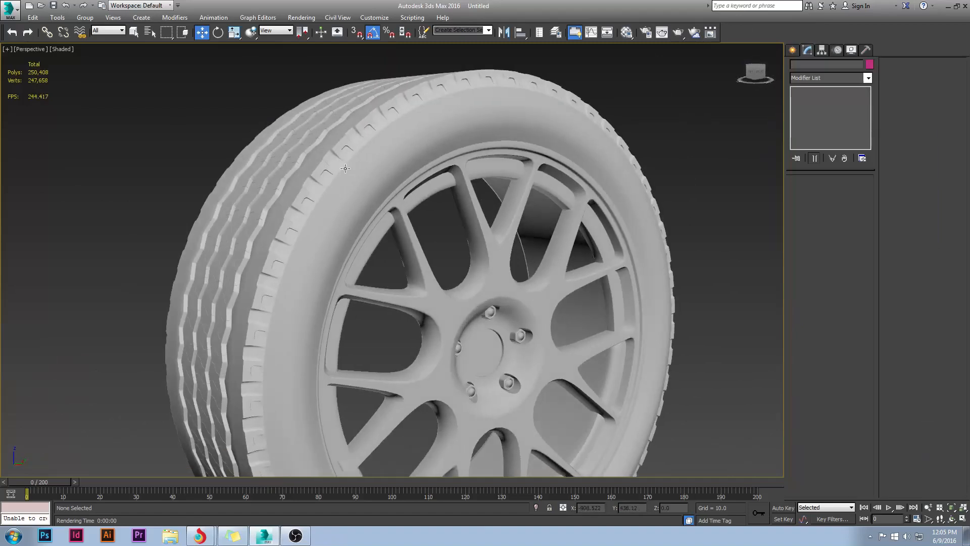
scroll(up, 3)
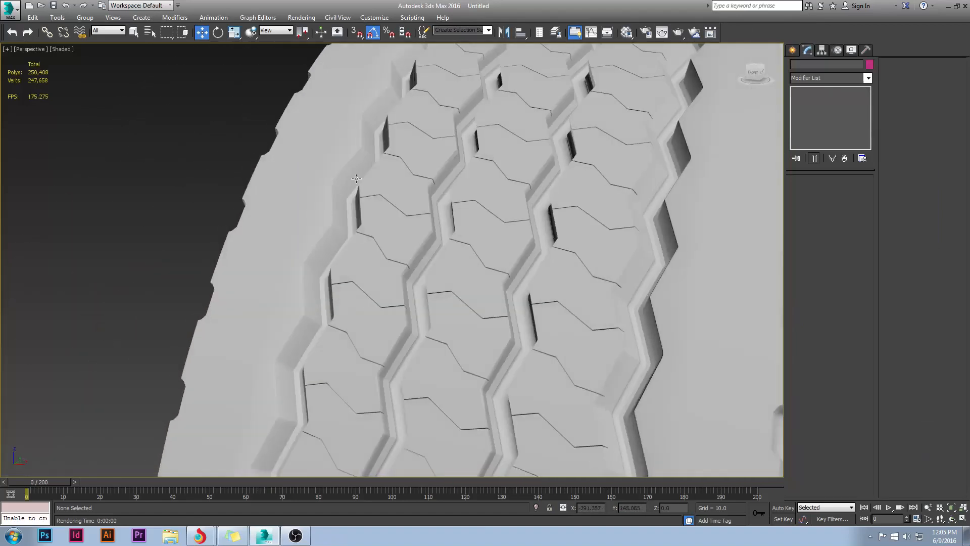
scroll(down, 3)
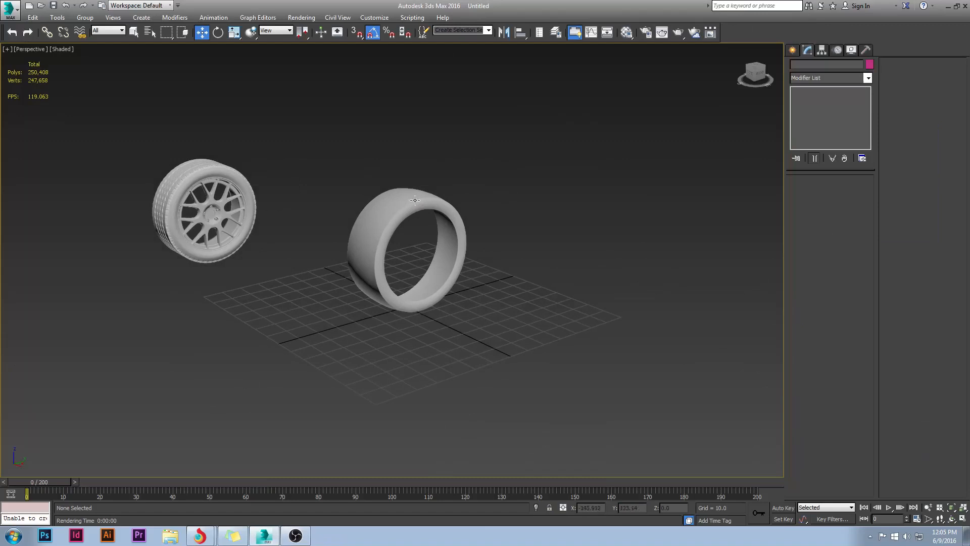
mouse_move(435, 249)
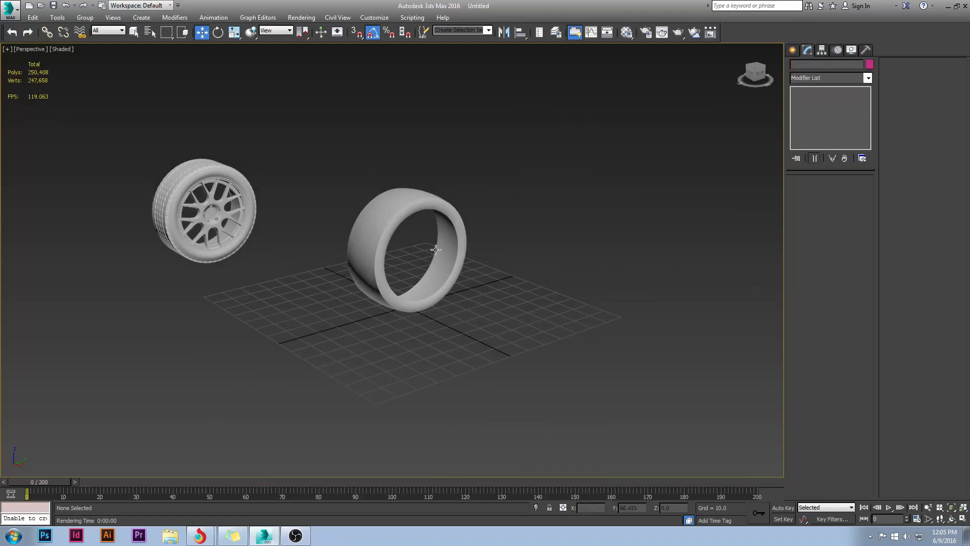
mouse_move(249, 214)
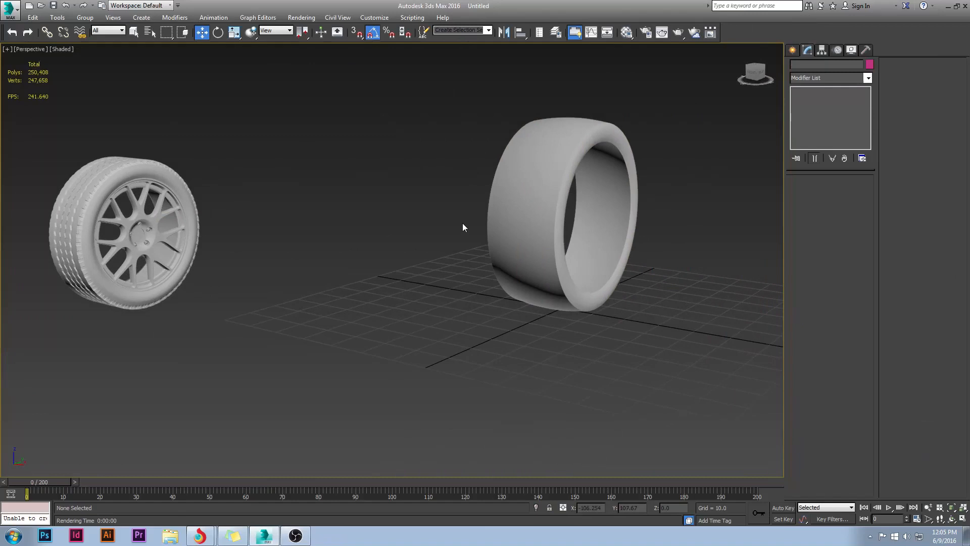
mouse_move(571, 219)
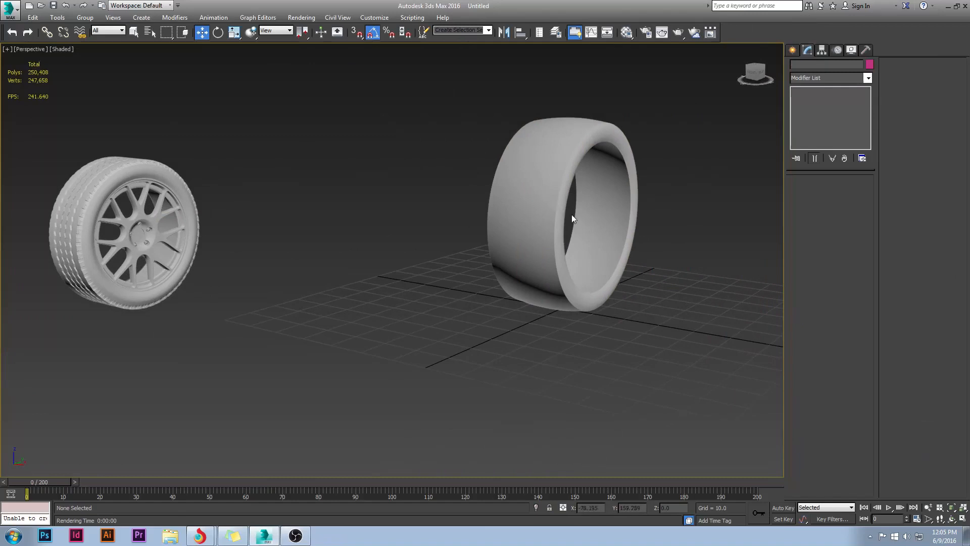